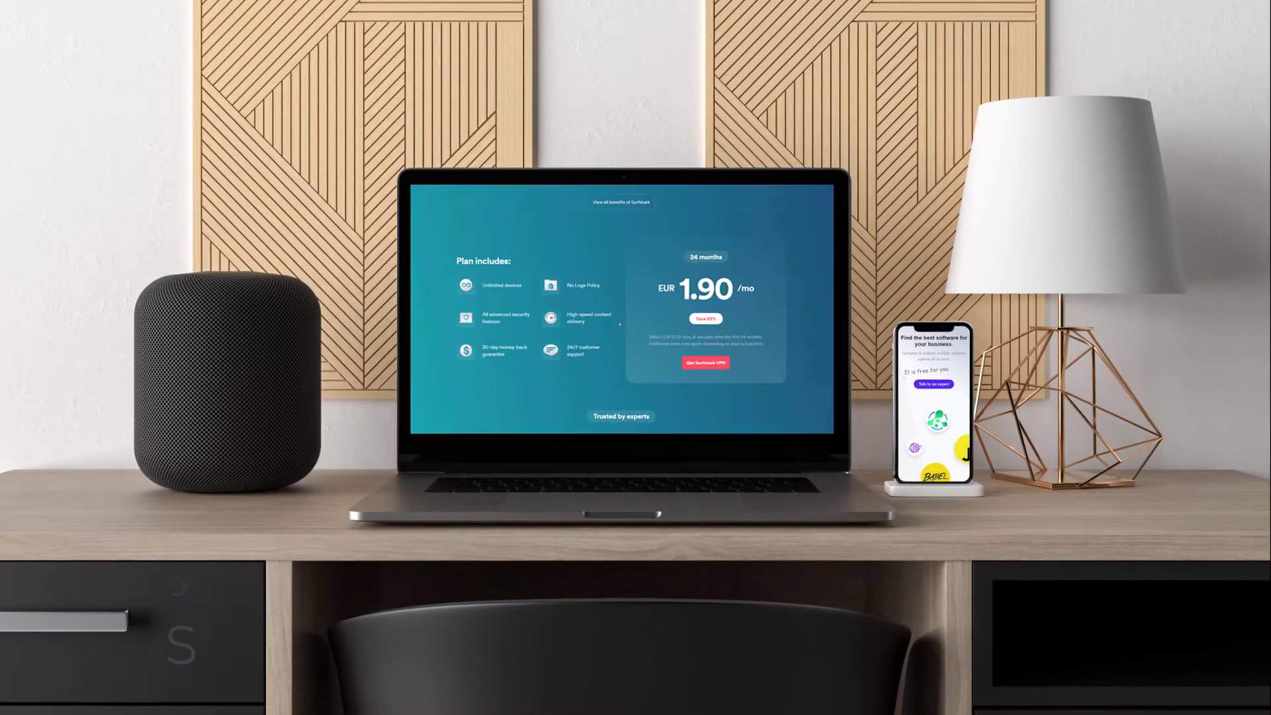
# Scroll Surfshark's site through pricing, expert quote, then VPN, Antivirus, Search and Alert sections
pyautogui.scroll(-3)
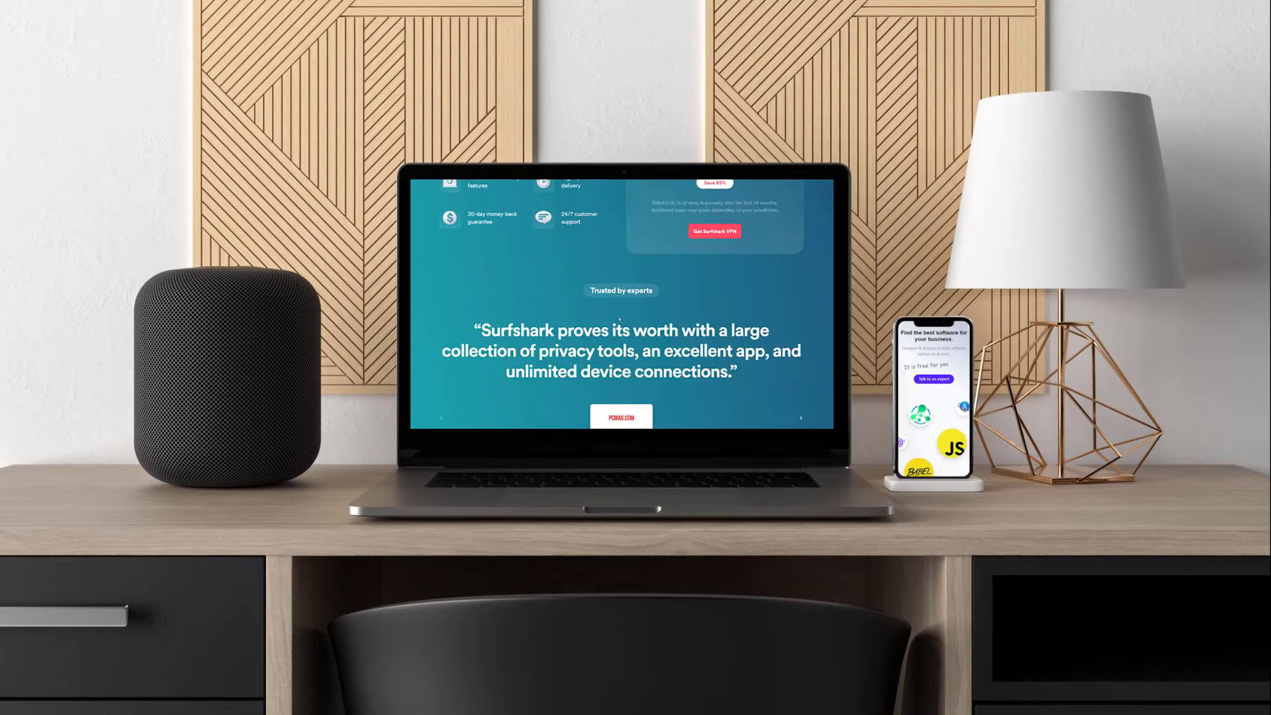
pyautogui.scroll(-3)
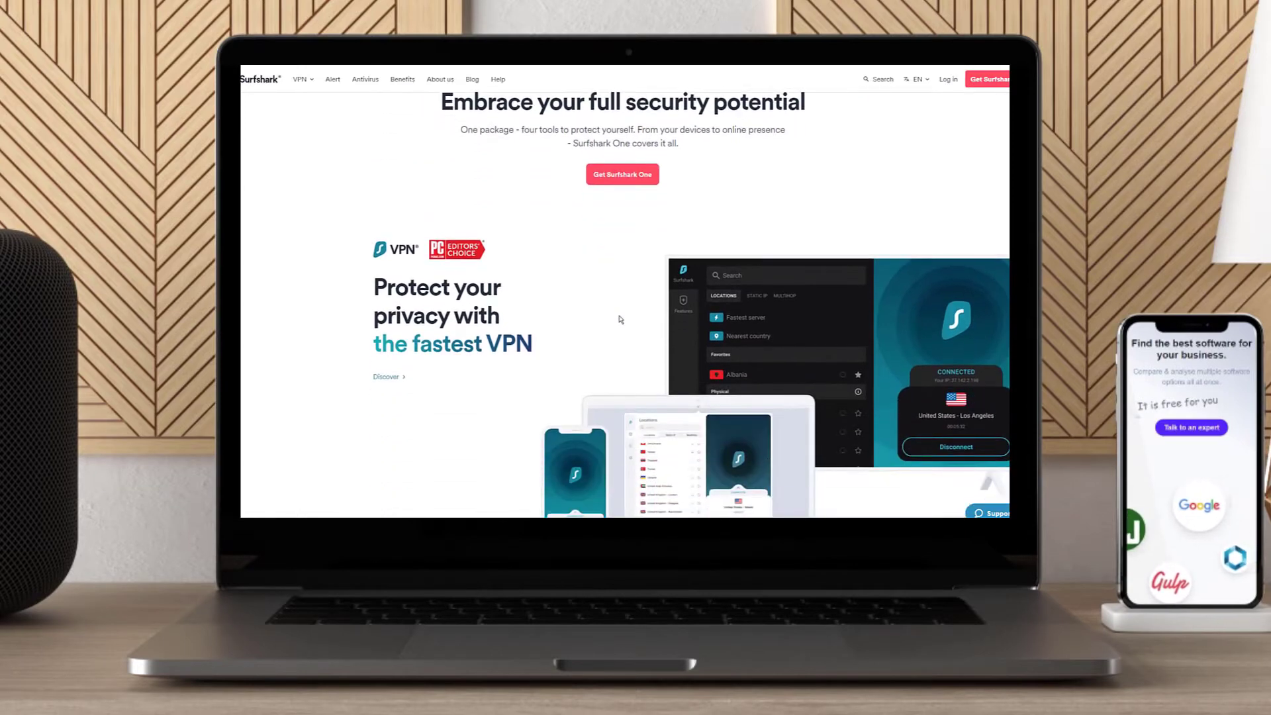
pyautogui.scroll(-3)
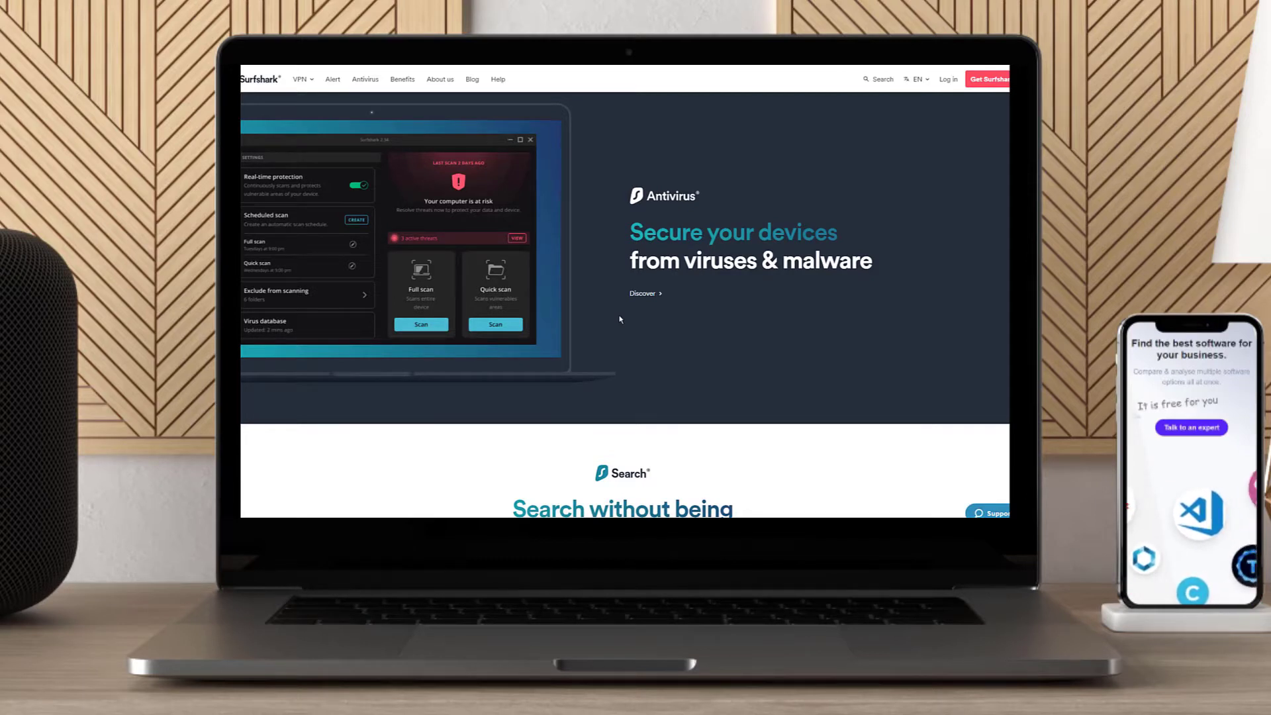
pyautogui.scroll(-3)
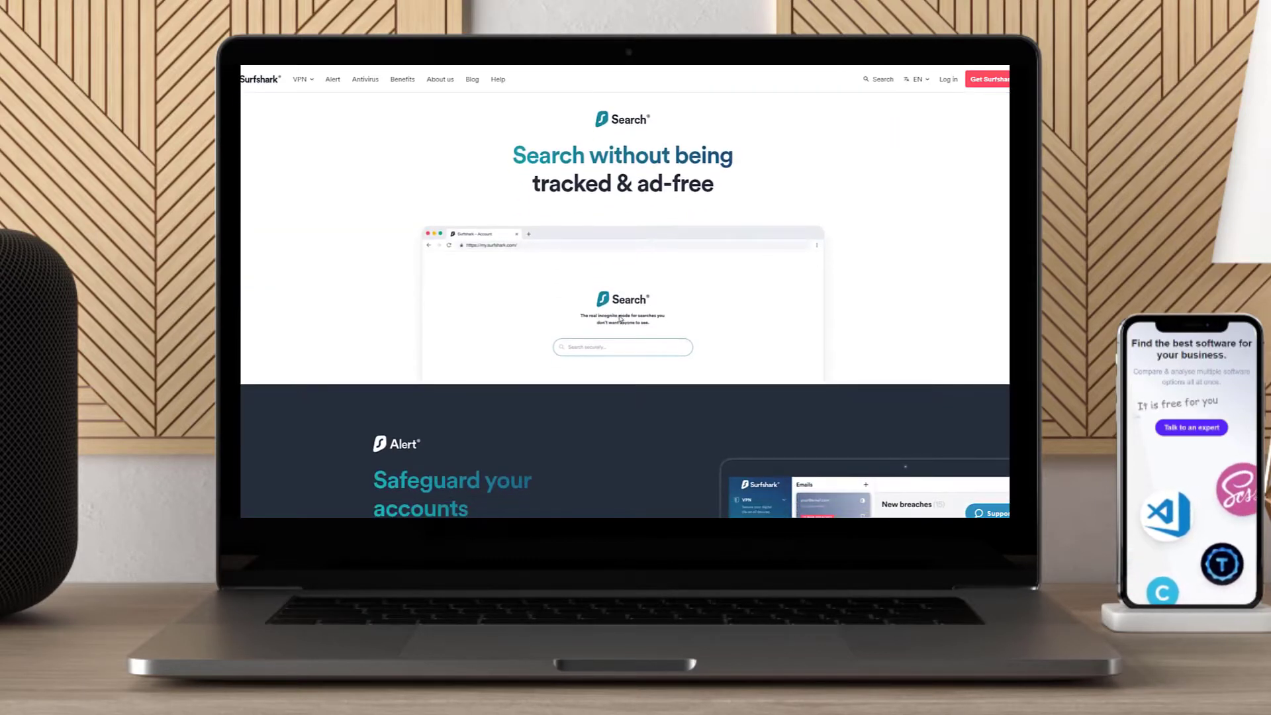
pyautogui.scroll(-3)
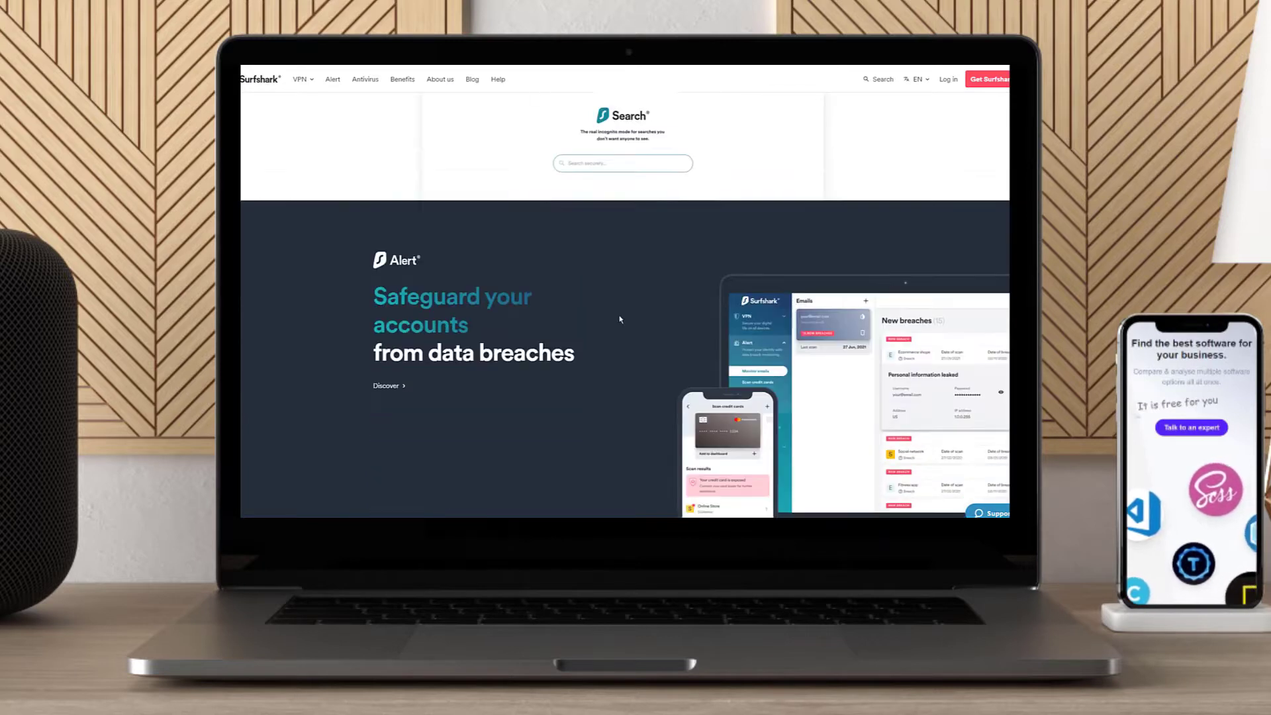
pyautogui.scroll(-3)
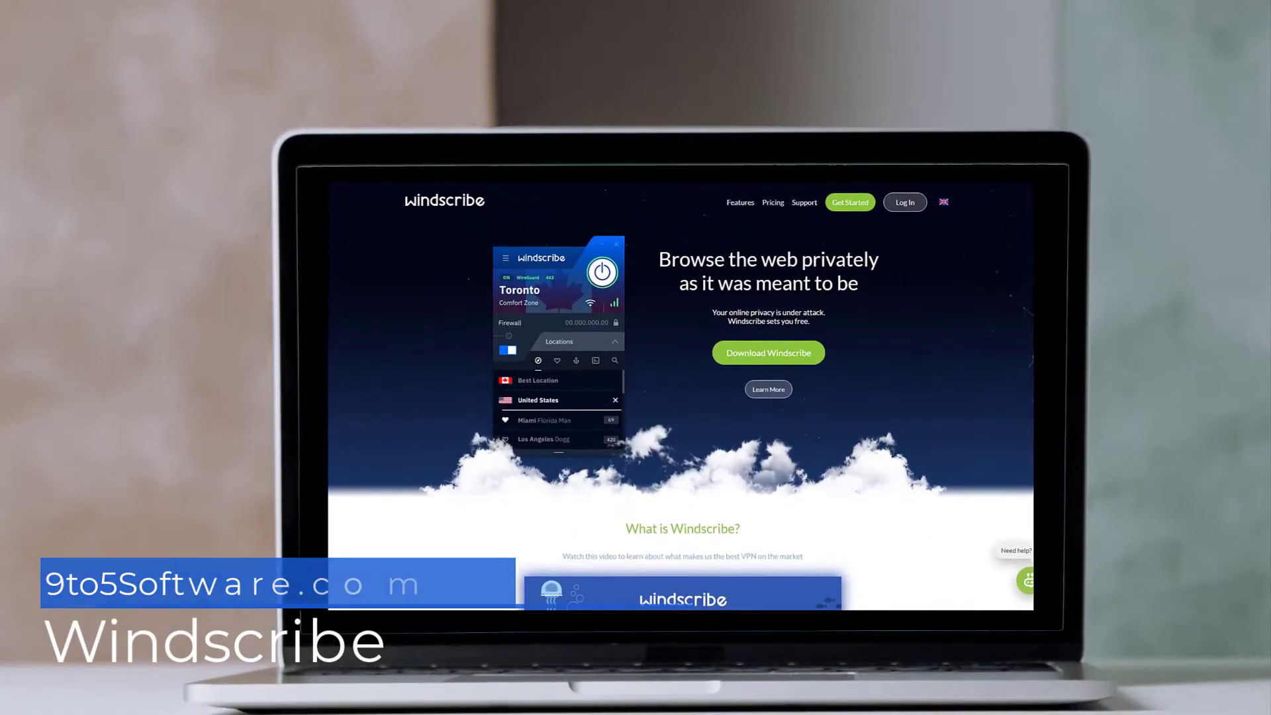
# Scroll Windscribe's homepage past the intro video to private browsing, geo-unblocking and protection features
pyautogui.scroll(-3)
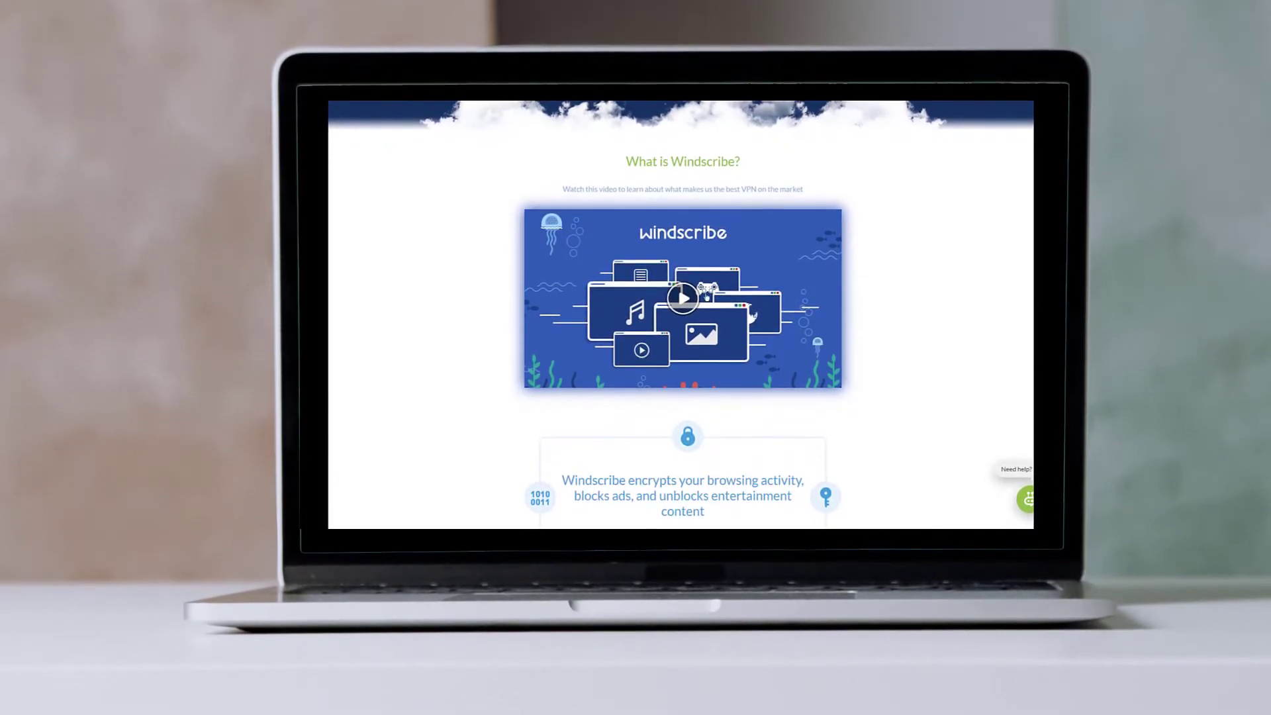
pyautogui.click(682, 298)
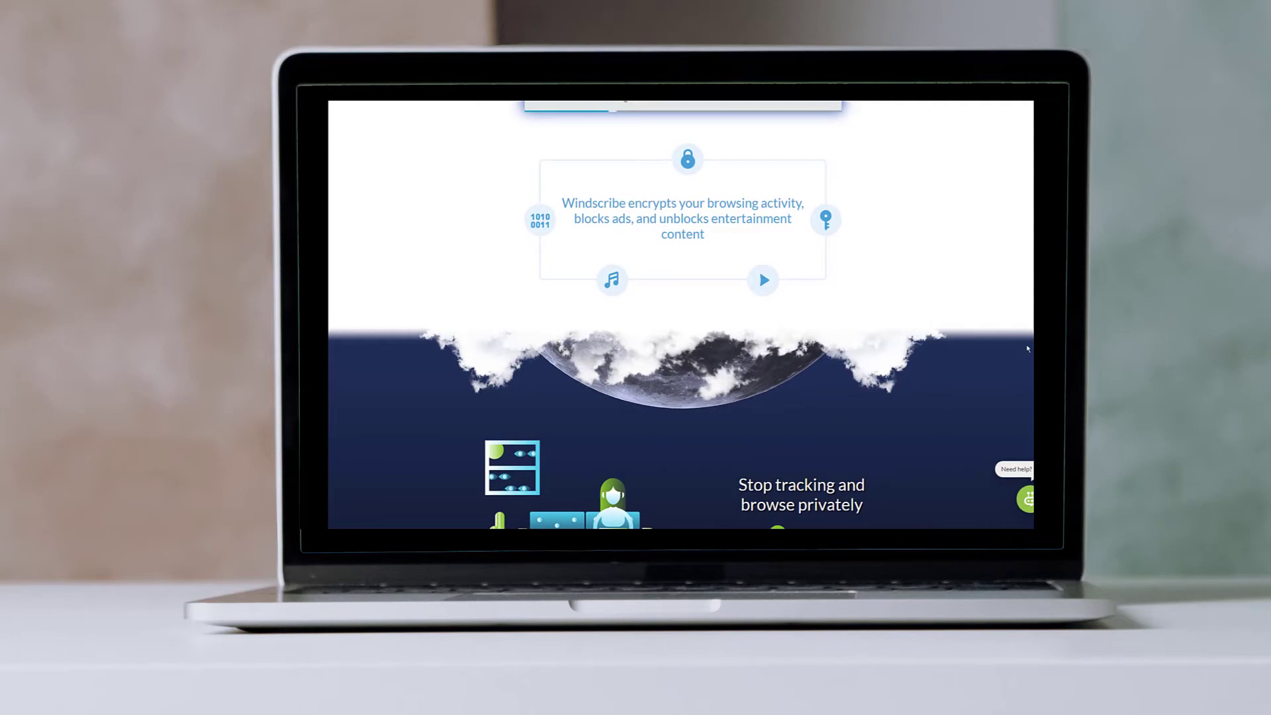
pyautogui.scroll(-3)
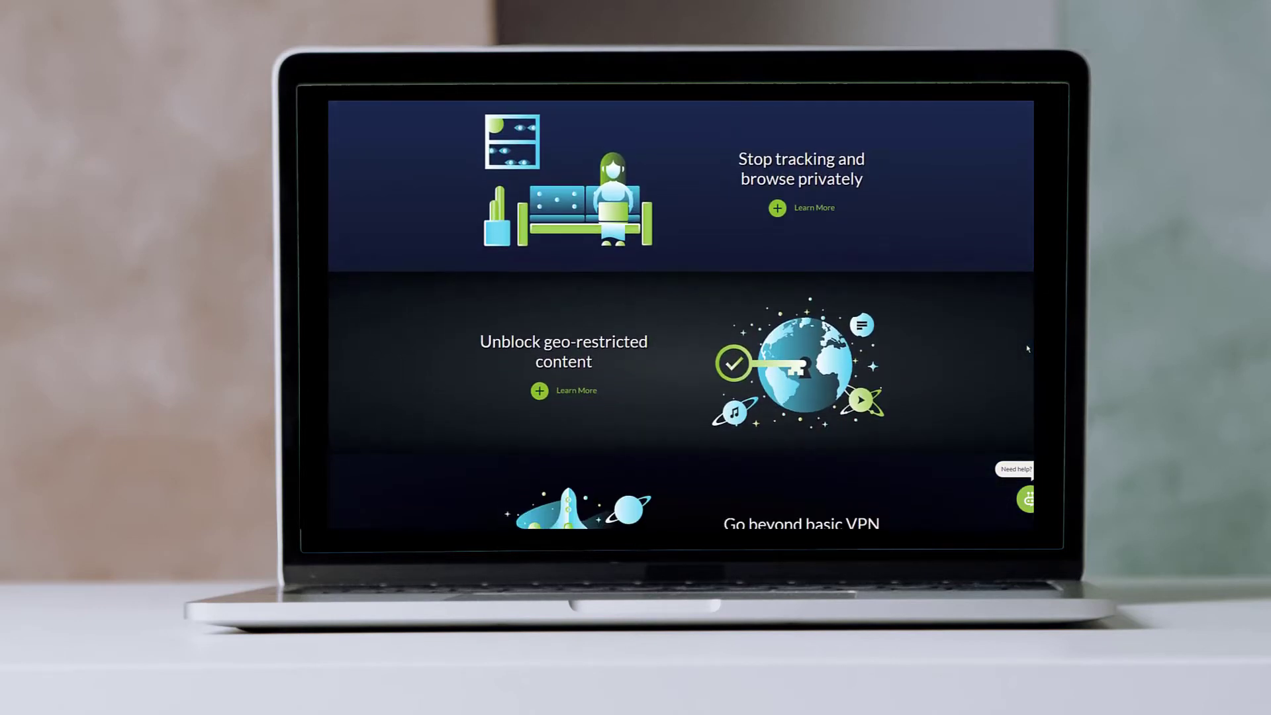
pyautogui.scroll(-3)
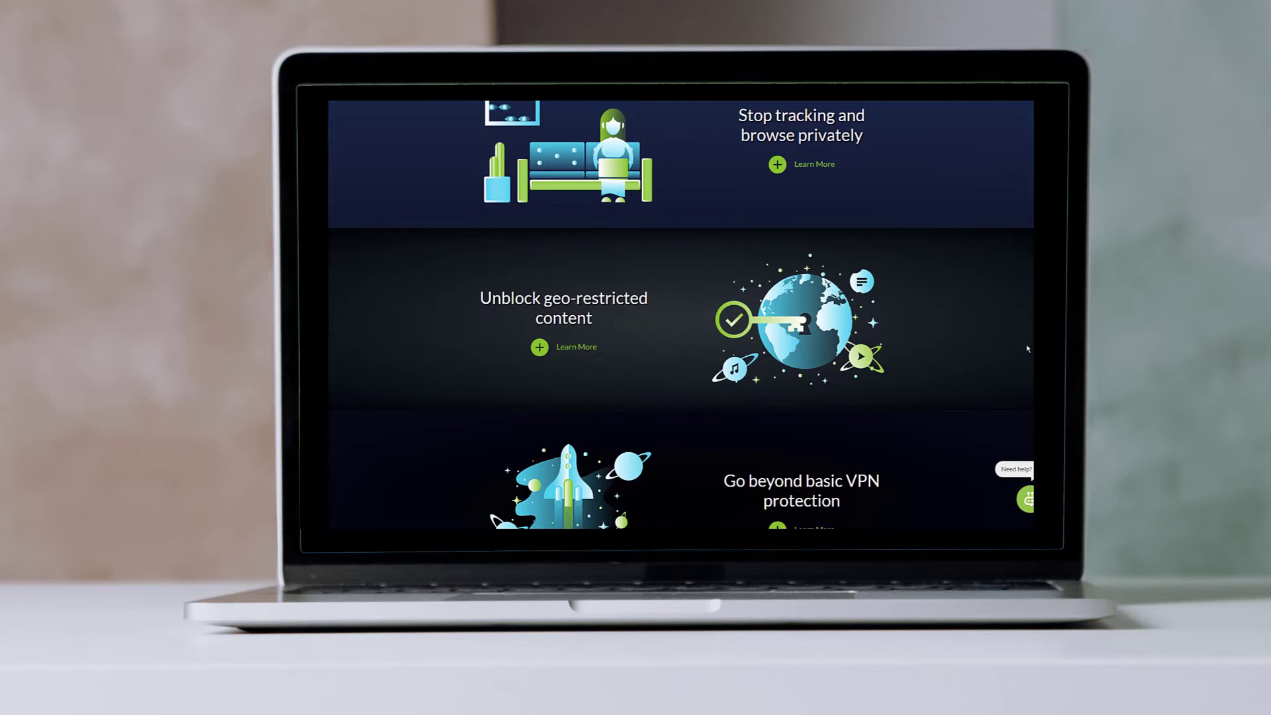
pyautogui.scroll(-3)
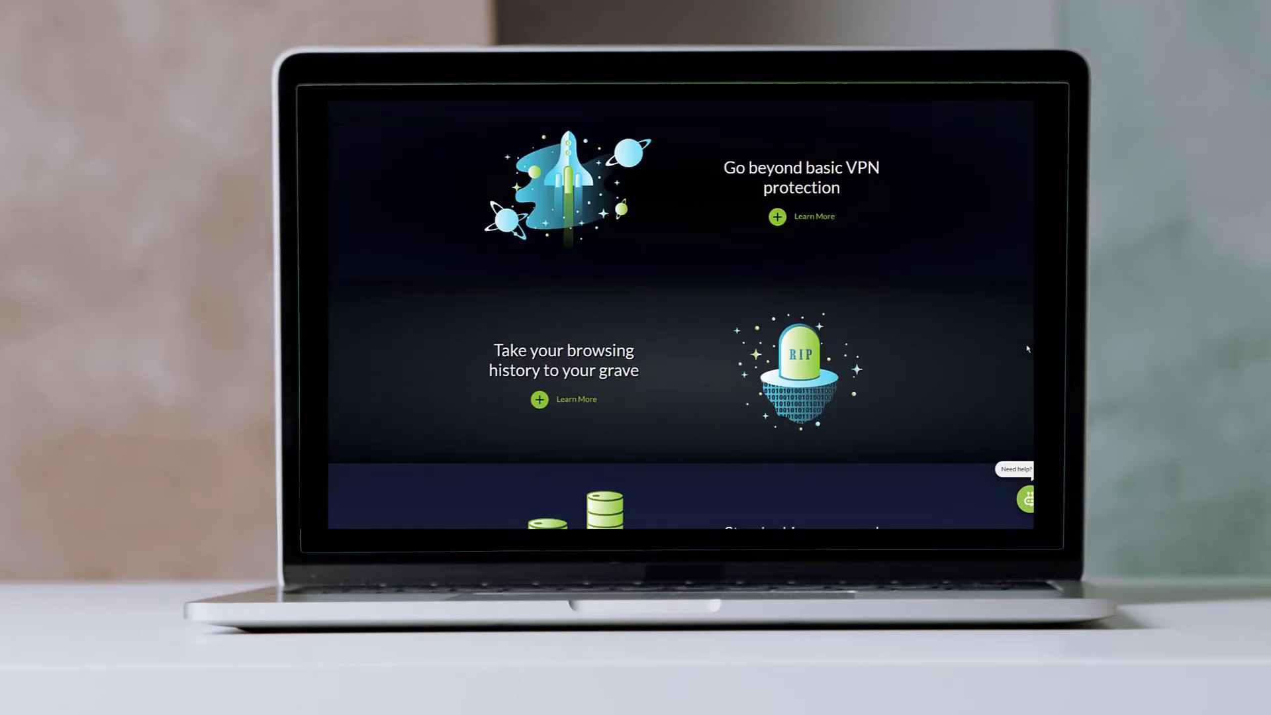
pyautogui.scroll(-3)
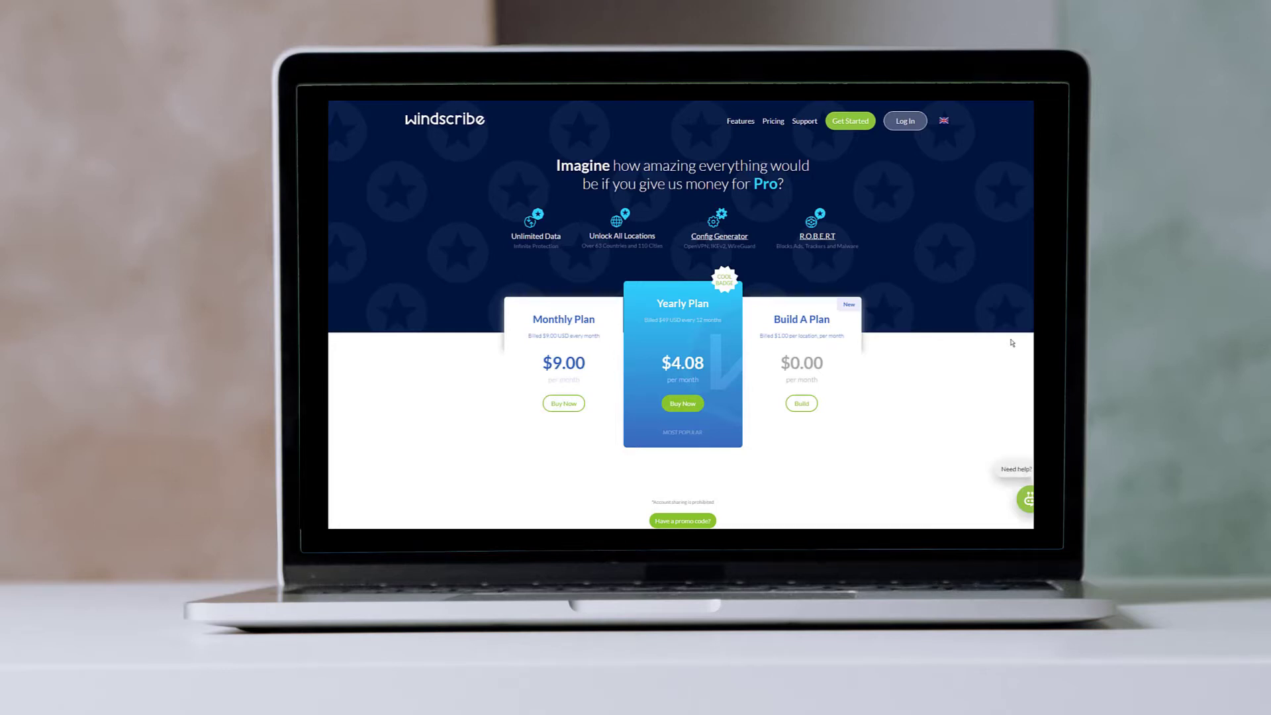
# Scroll Windscribe's pricing page through plans, payment options and server locations to the footer
pyautogui.scroll(-3)
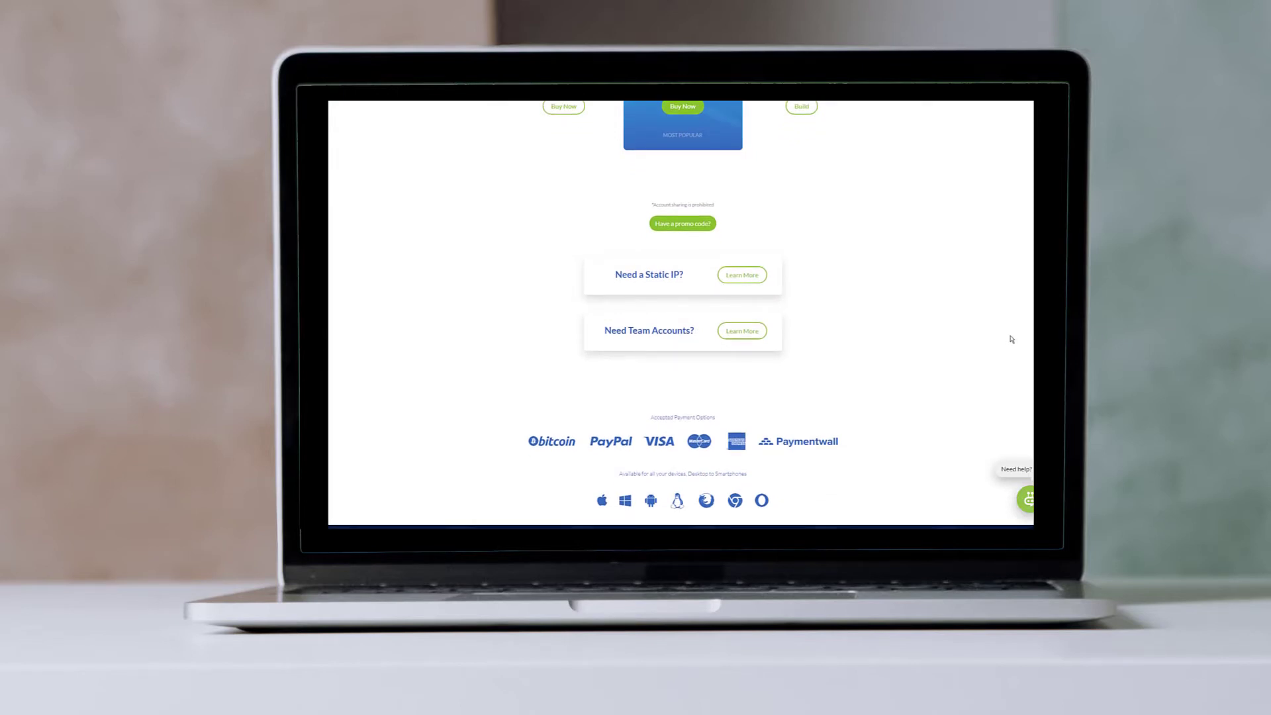
pyautogui.scroll(-3)
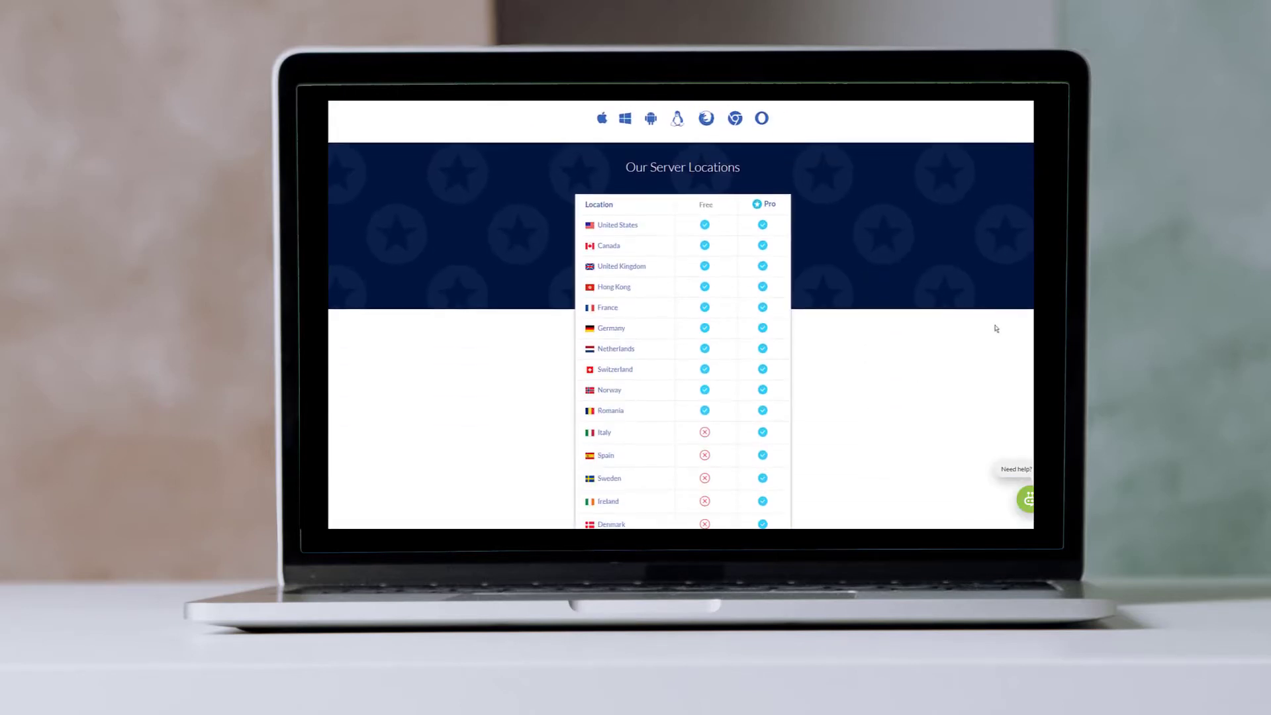
pyautogui.scroll(-3)
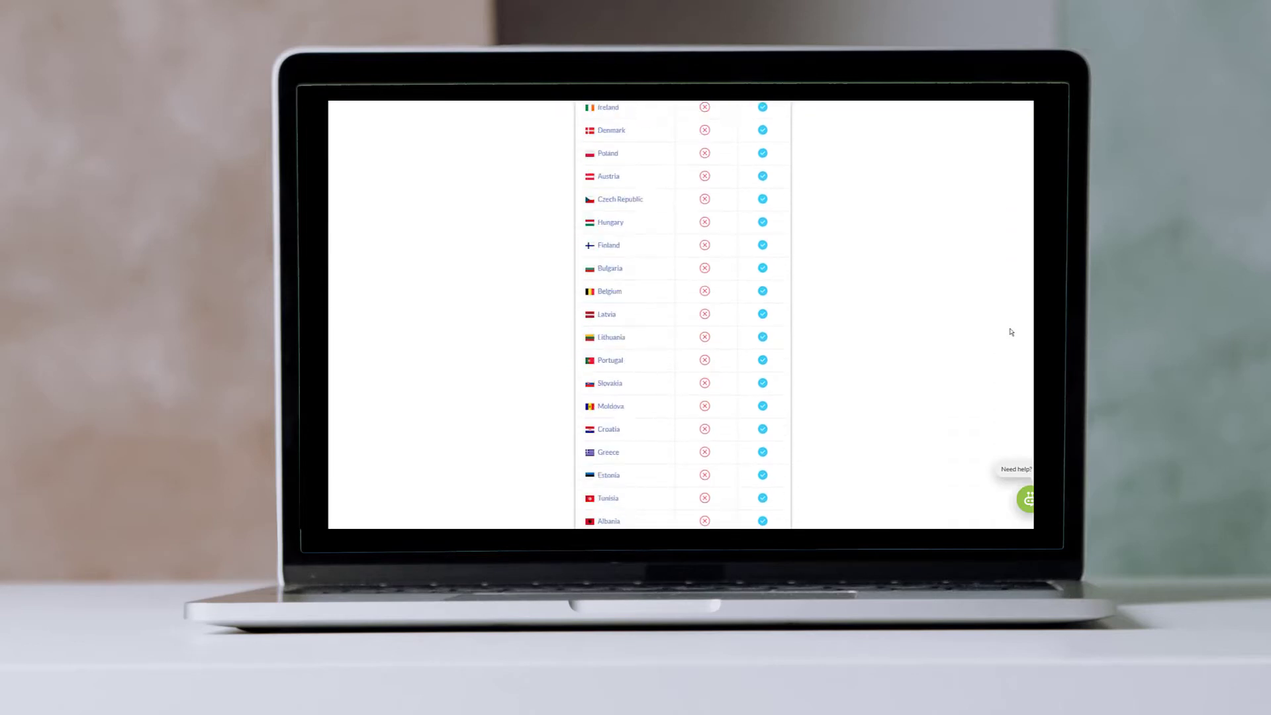
pyautogui.scroll(-3)
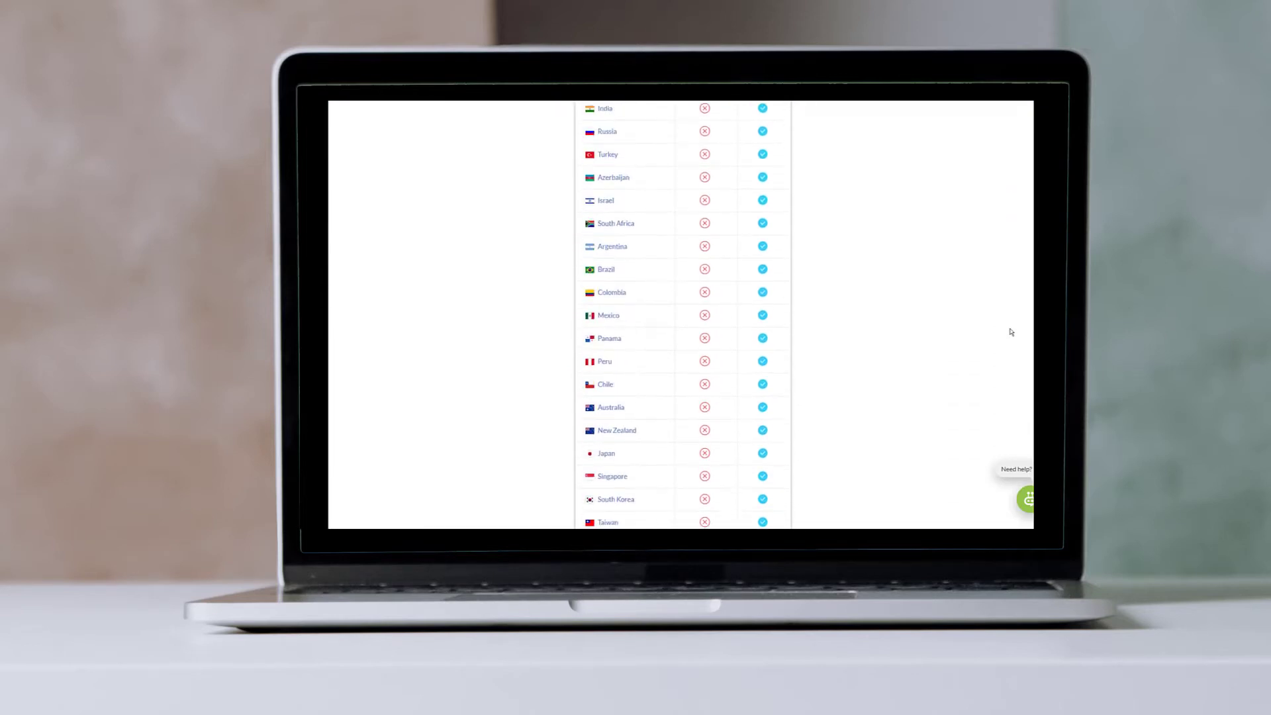
pyautogui.scroll(-3)
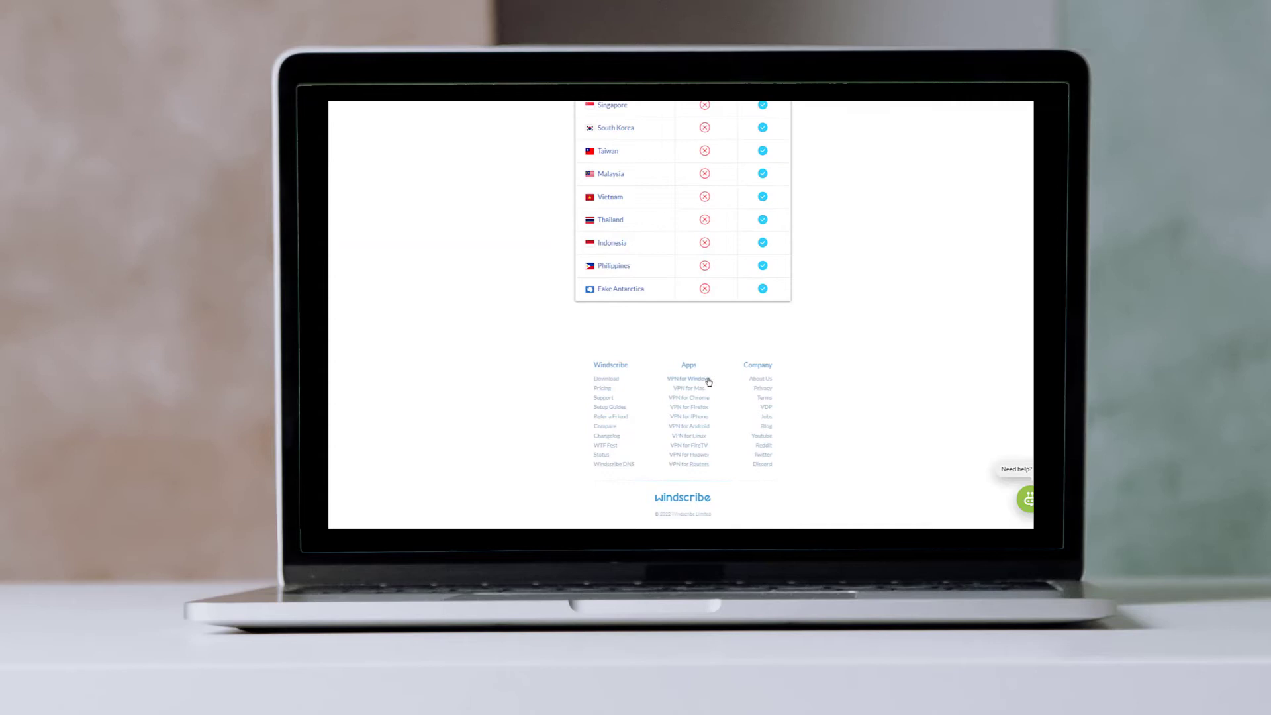
pyautogui.click(688, 379)
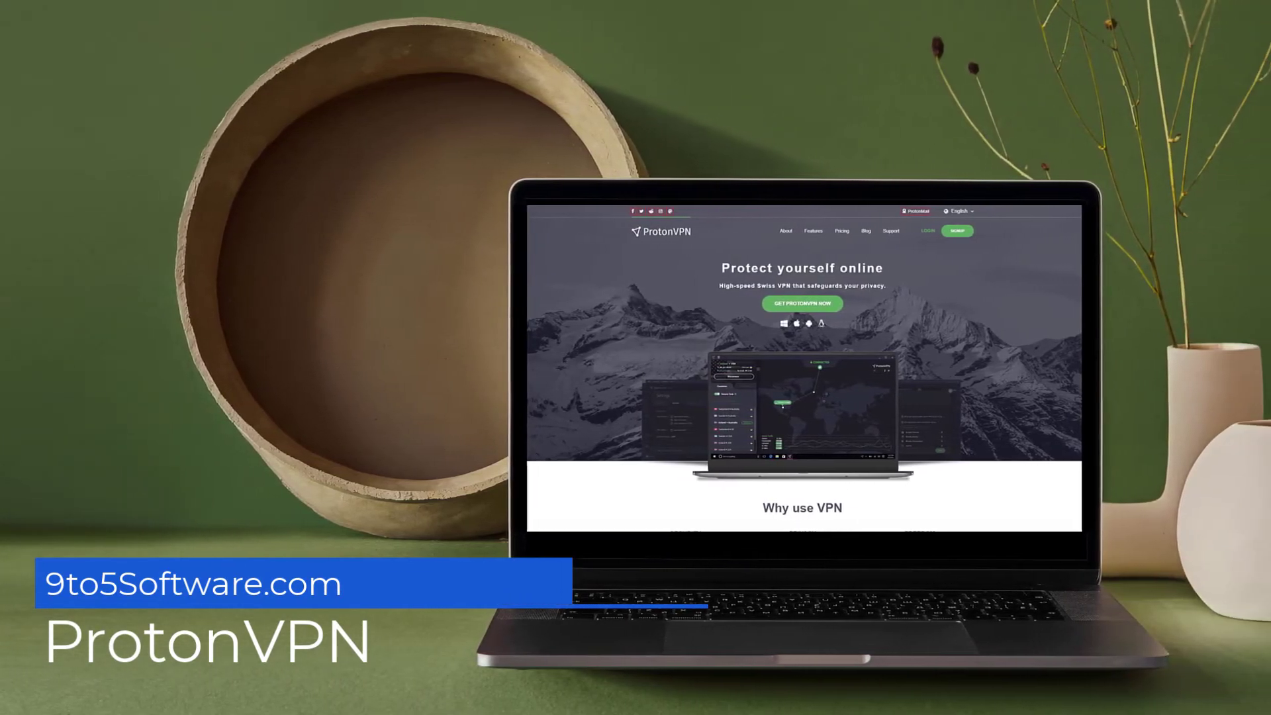
# Scroll ProtonVPN's homepage through multi-platform support, the server network map and Unique Features
pyautogui.scroll(-3)
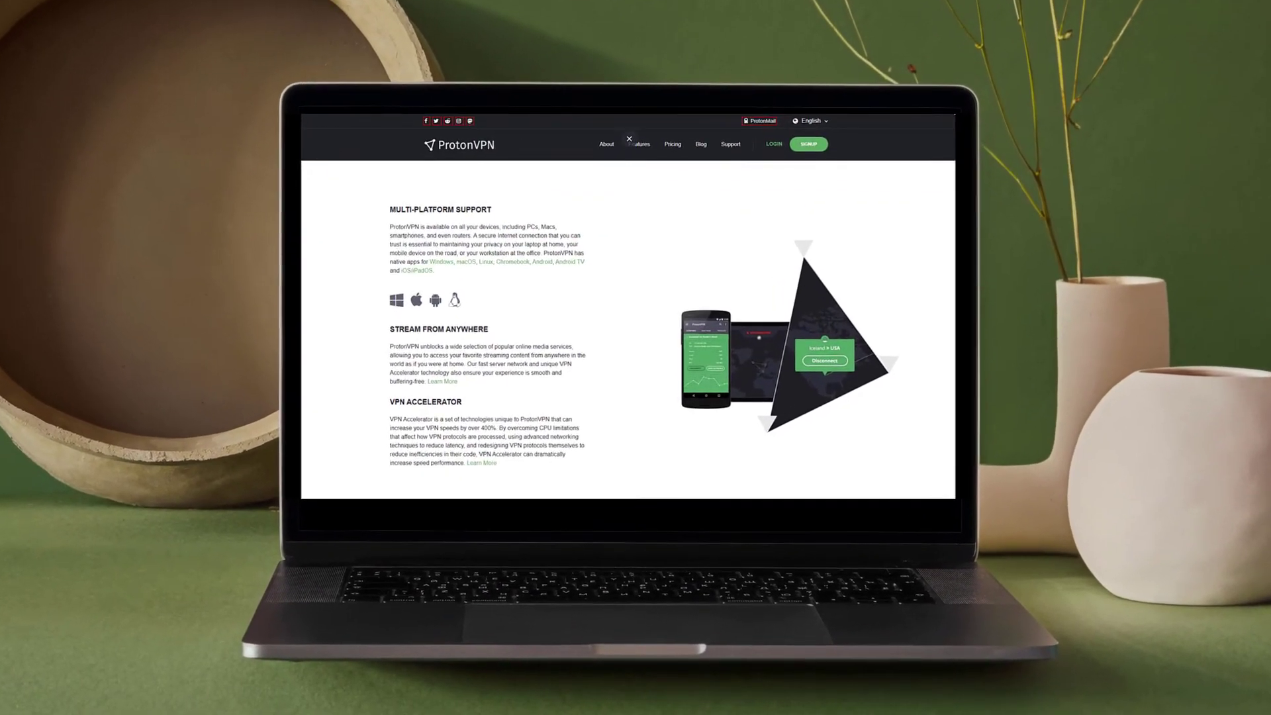
pyautogui.scroll(-3)
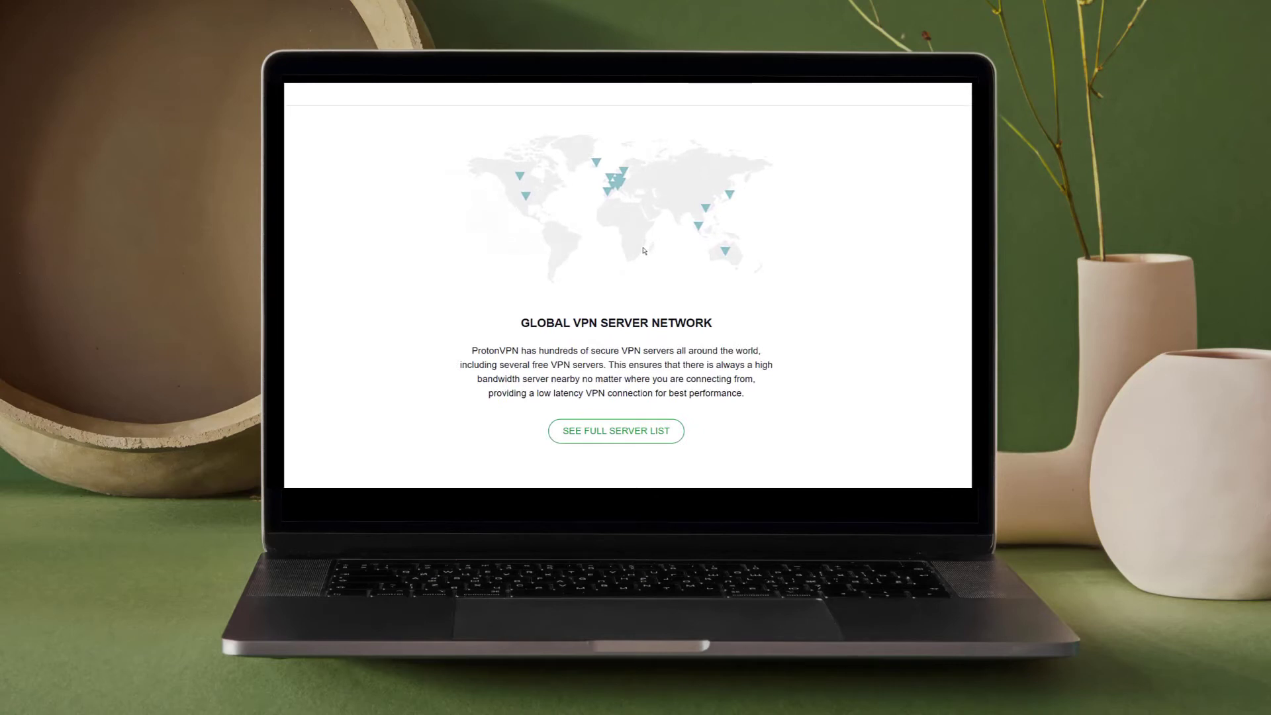
pyautogui.scroll(-3)
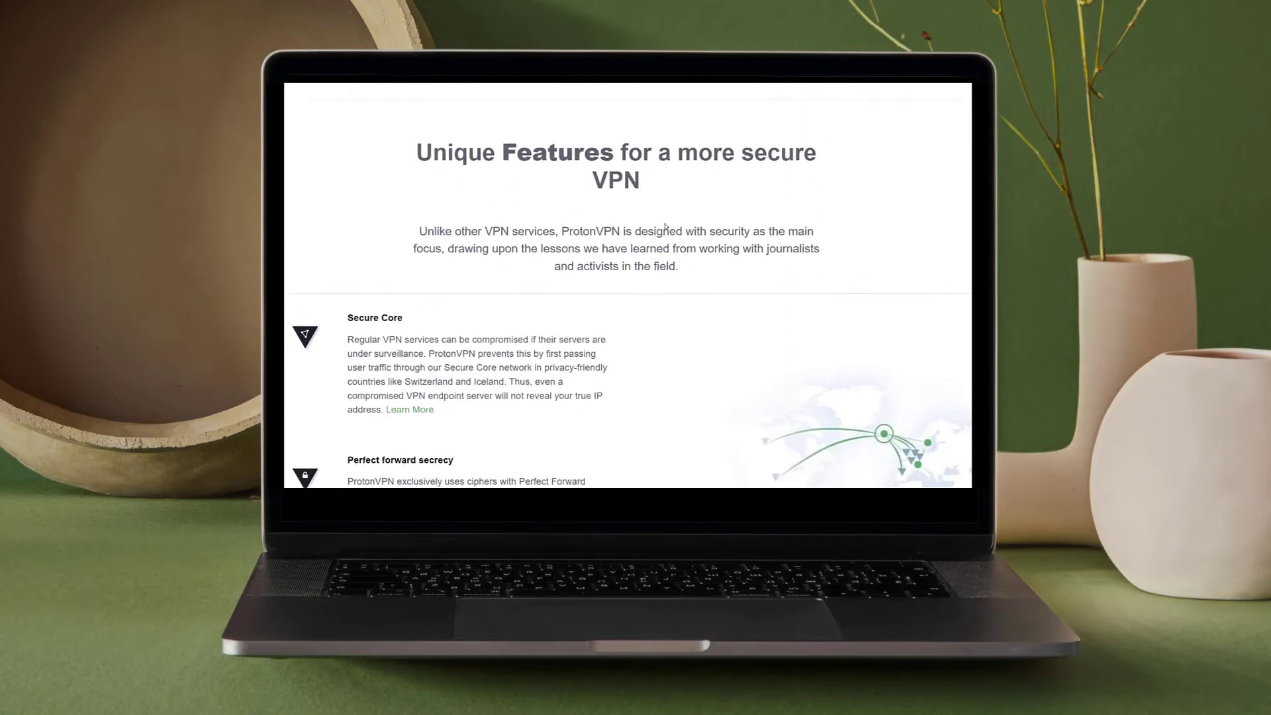
pyautogui.scroll(-3)
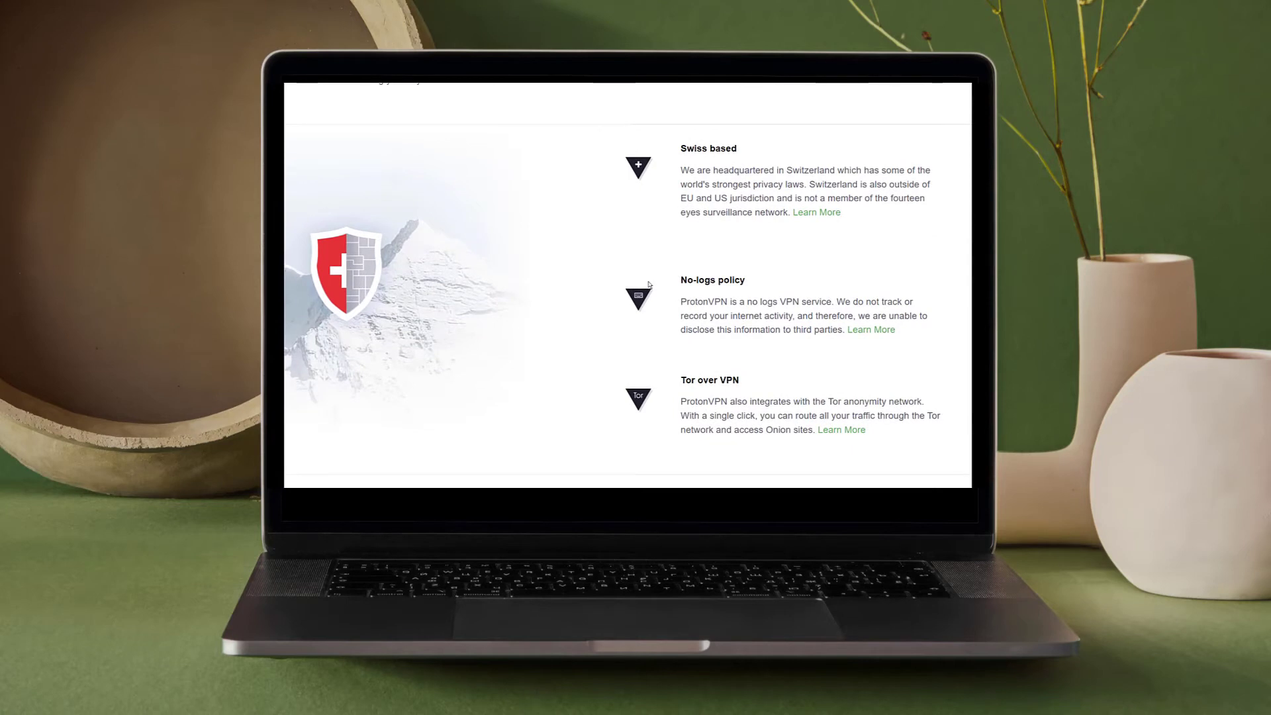
pyautogui.scroll(-3)
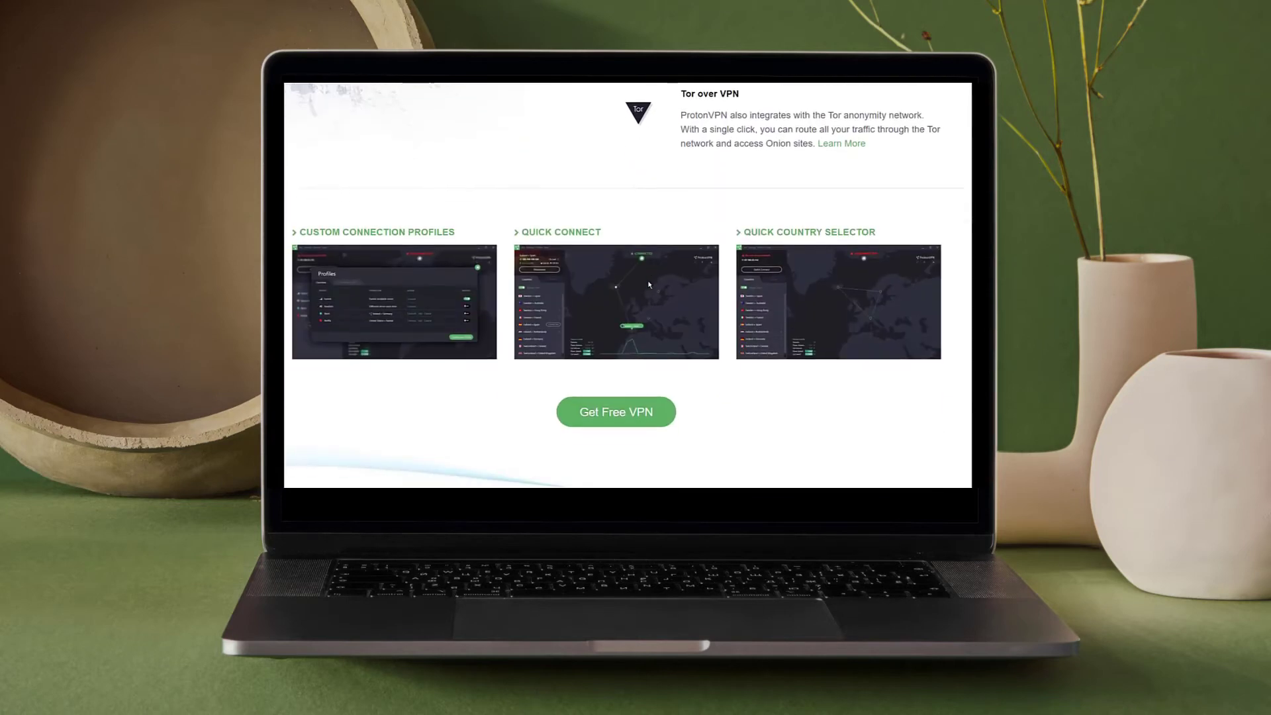
pyautogui.scroll(3)
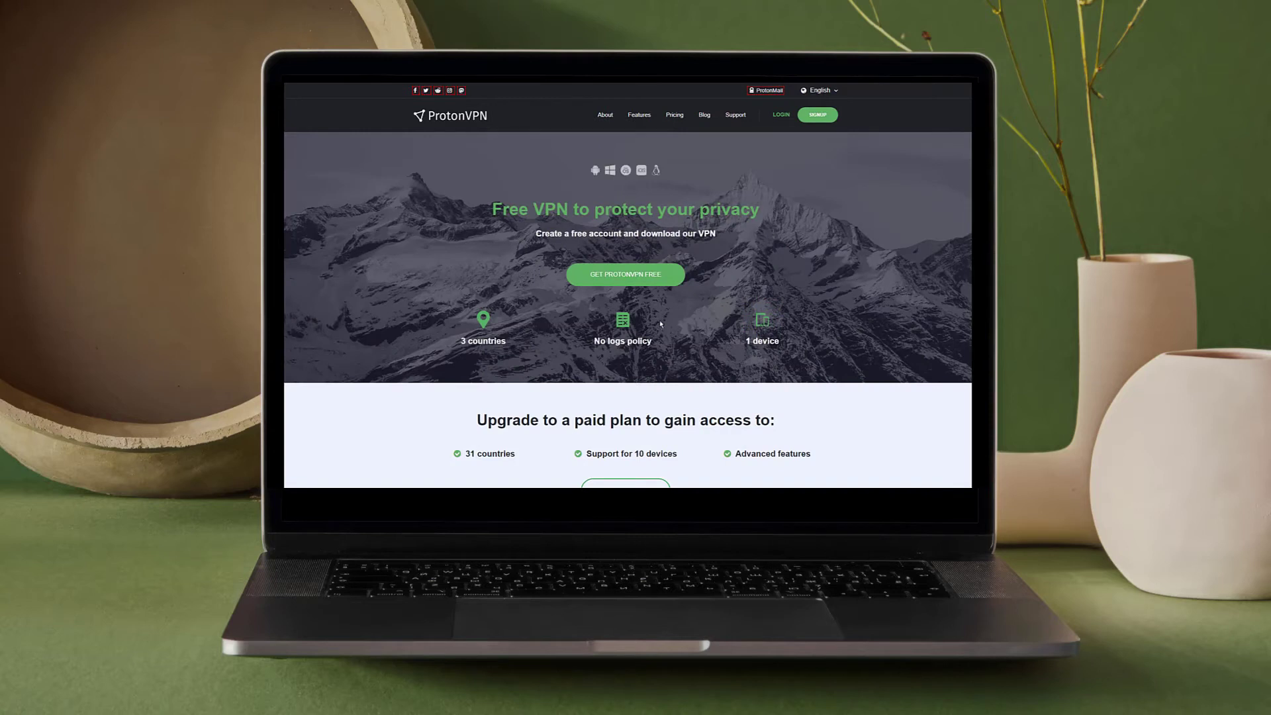
# Browse ProtonVPN's free VPN page and pricing, then choose GET FREE among Free, Basic, Plus, Visionary
pyautogui.scroll(-3)
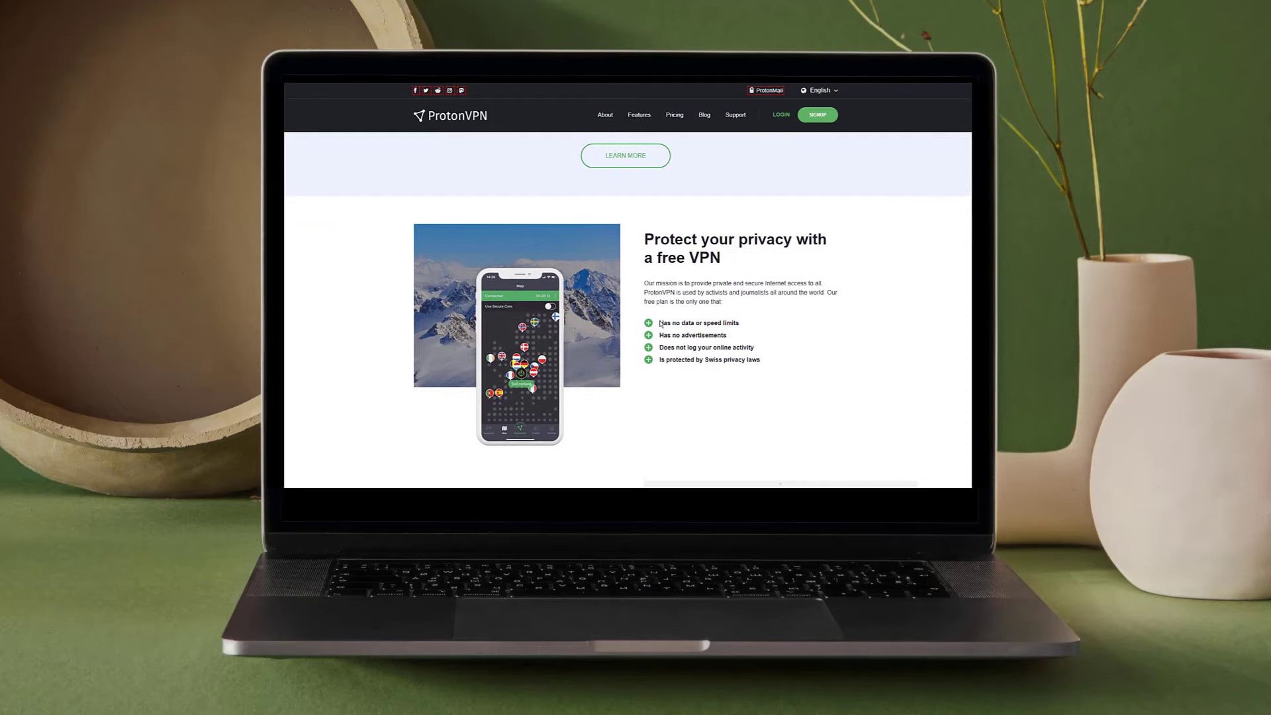
pyautogui.scroll(-3)
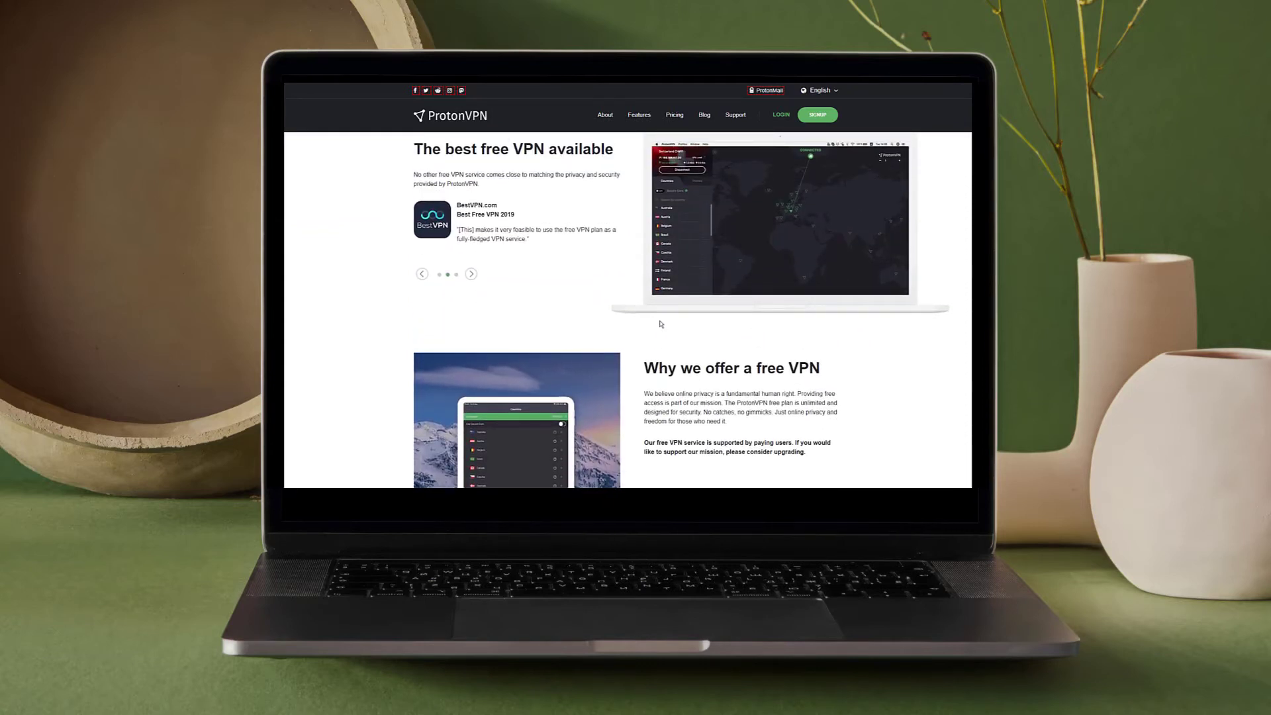
pyautogui.scroll(-3)
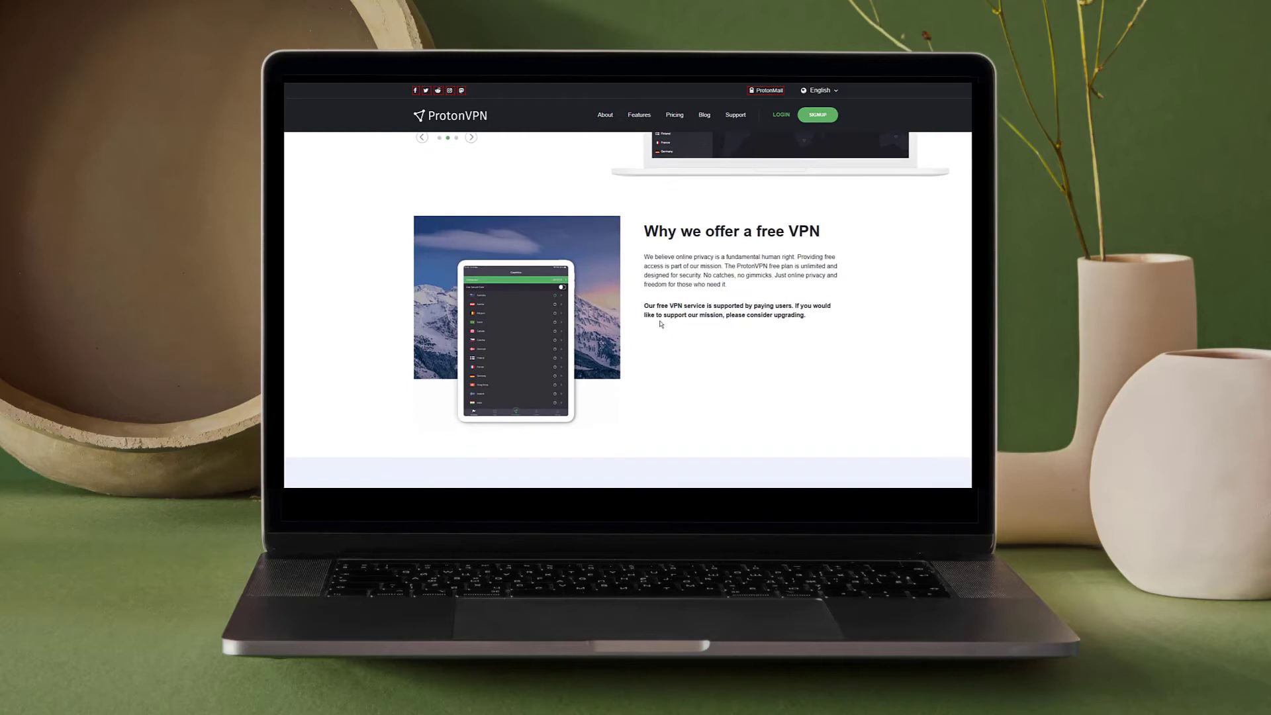
pyautogui.scroll(-3)
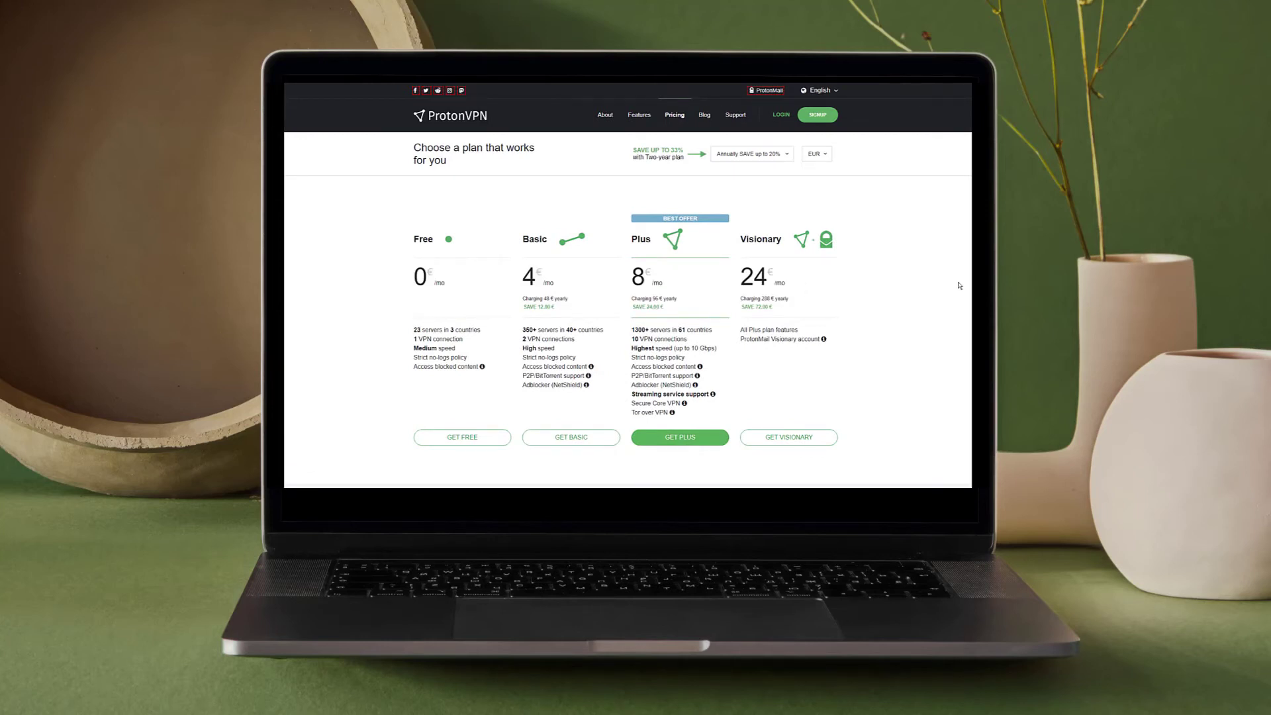
pyautogui.scroll(-3)
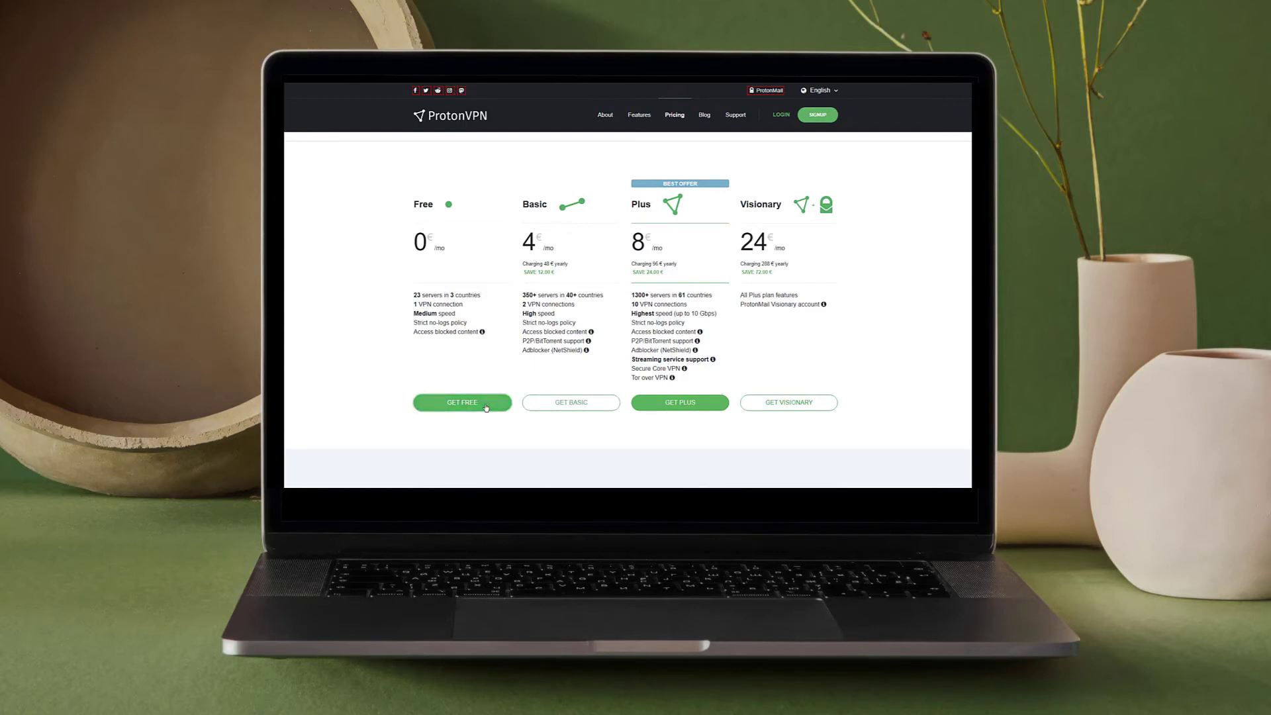
pyautogui.click(462, 403)
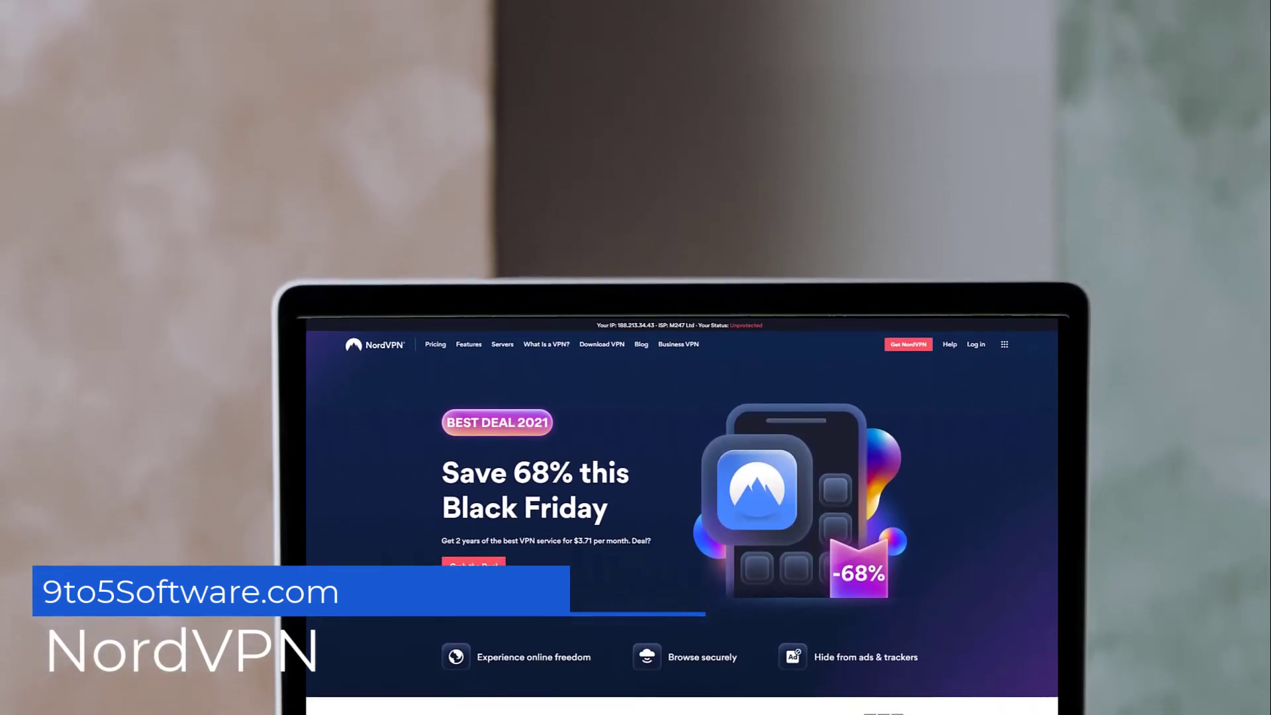
# Scroll NordVPN's homepage from the Black Friday deal to the fast, stable connection section
pyautogui.scroll(-3)
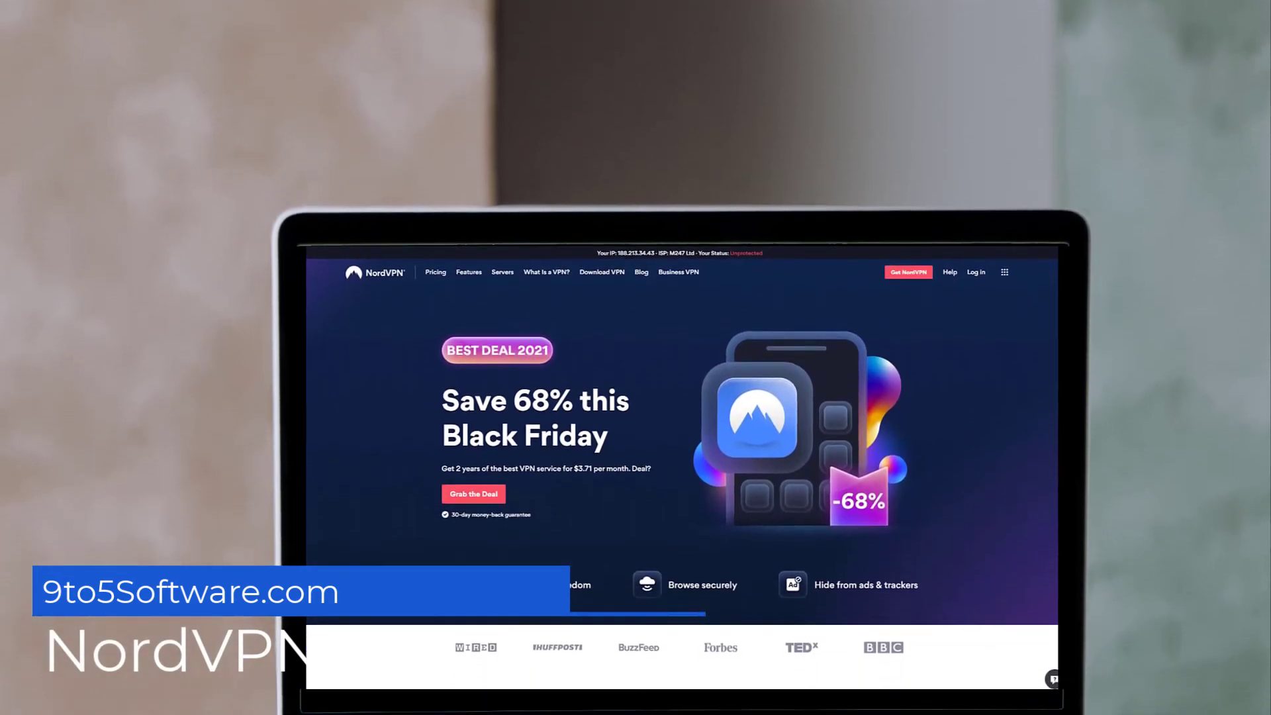
pyautogui.scroll(-3)
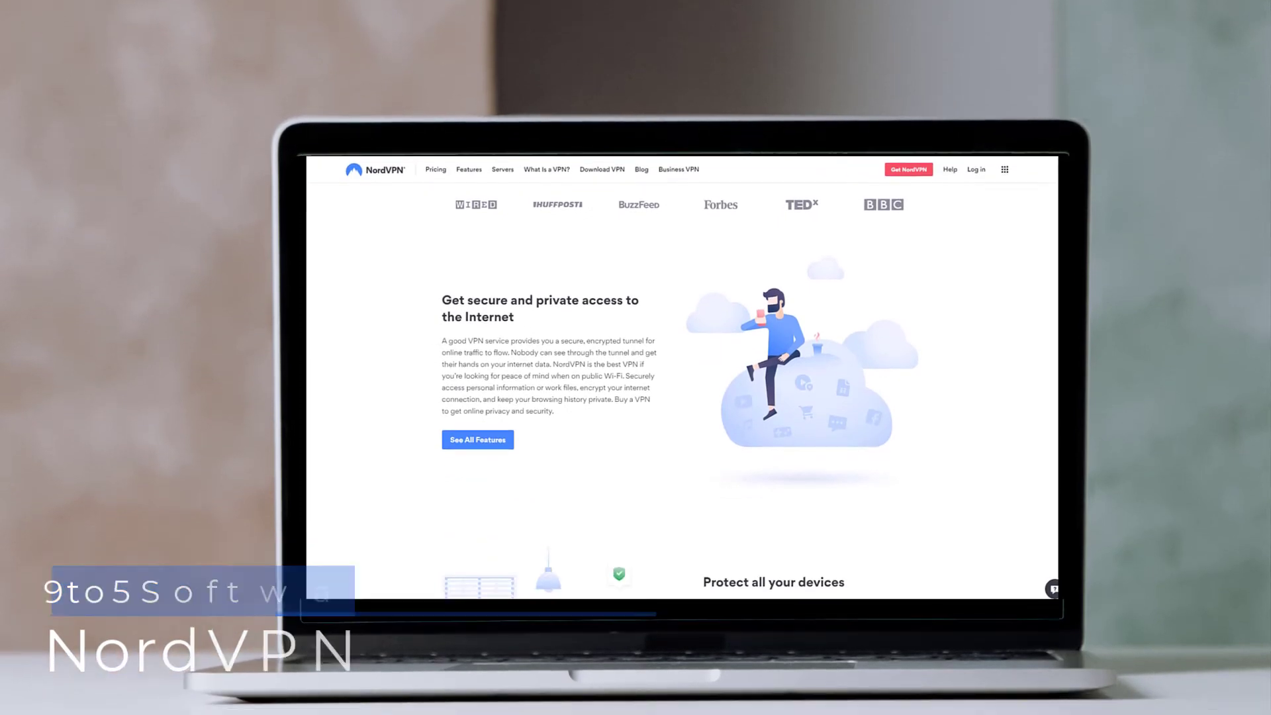
pyautogui.scroll(-3)
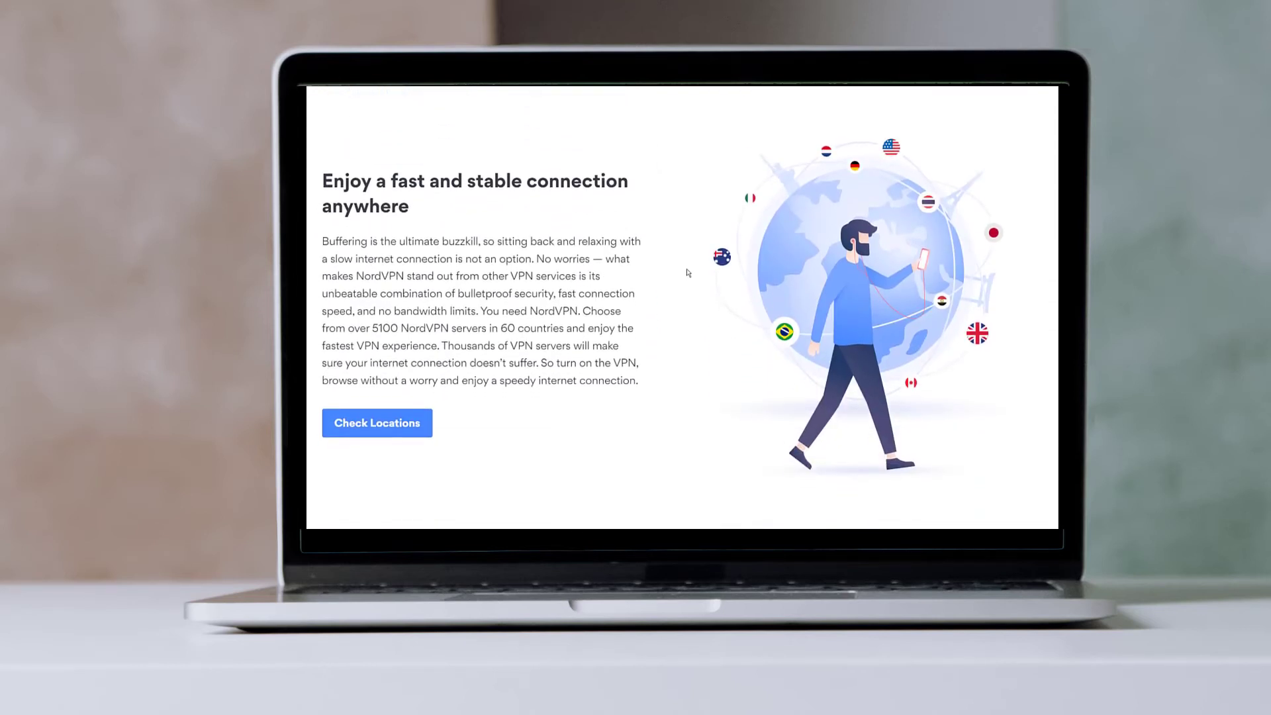
pyautogui.scroll(-3)
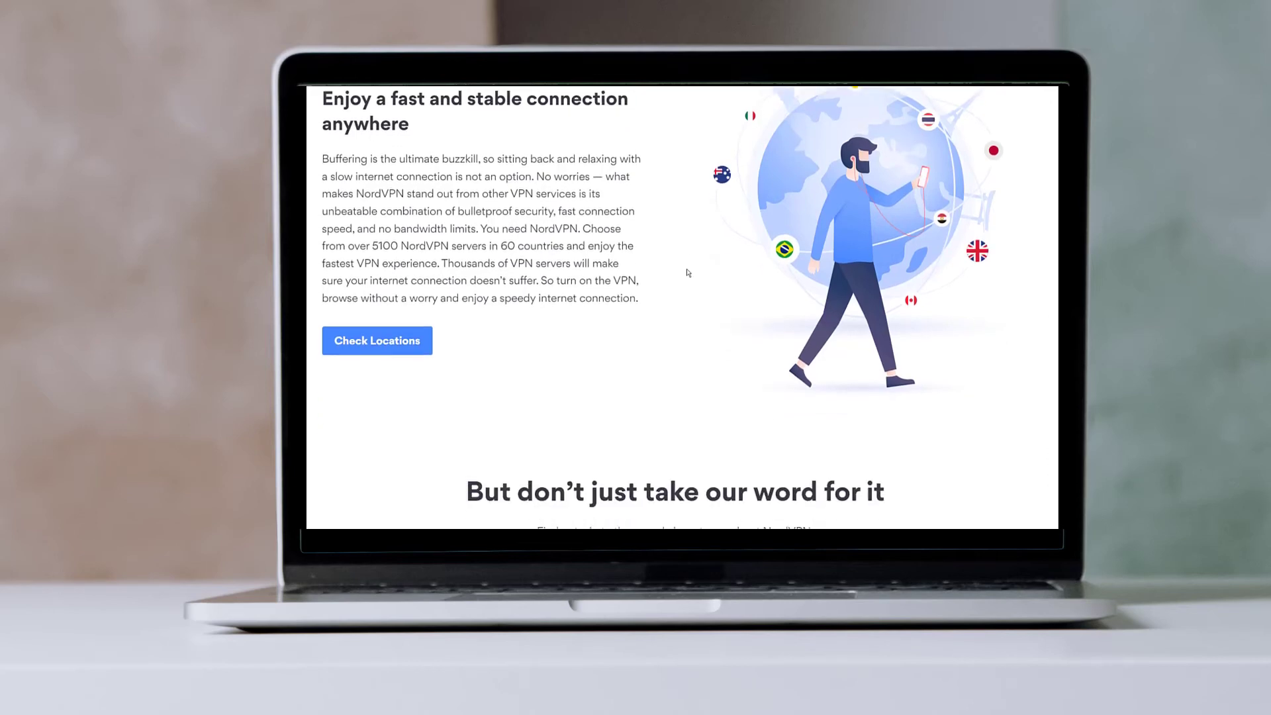
pyautogui.scroll(-3)
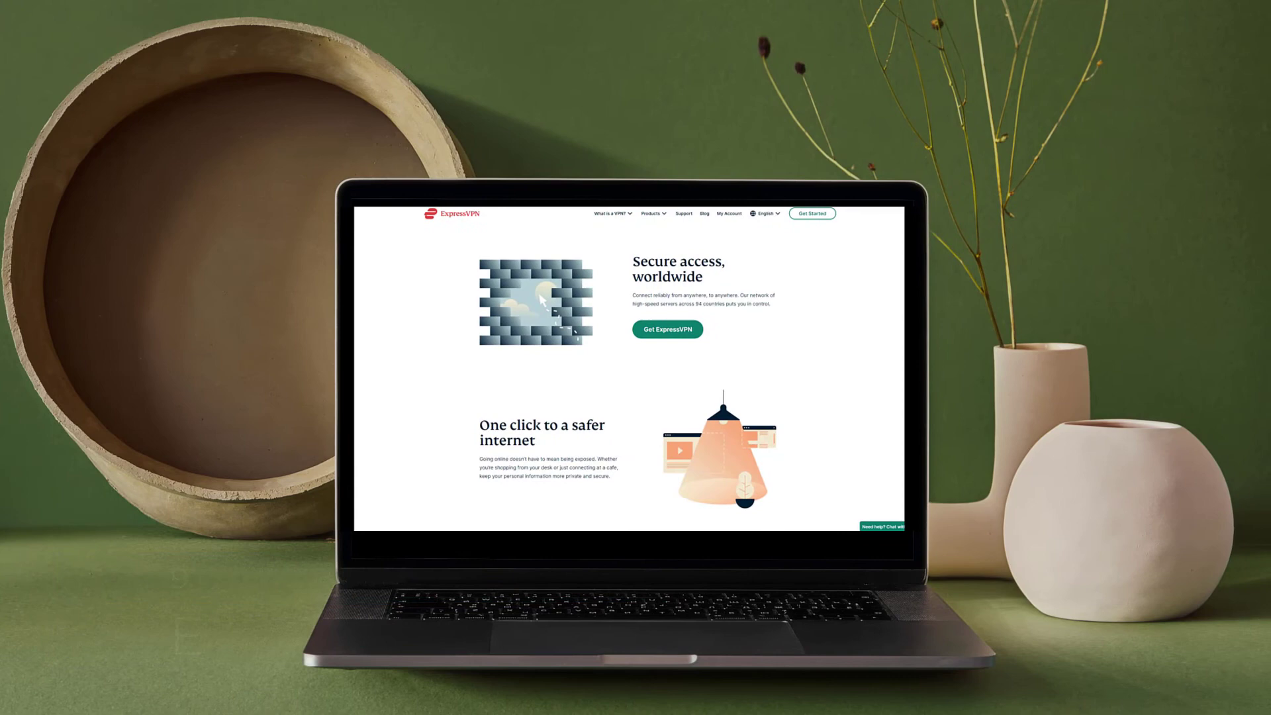
# Scroll ExpressVPN's homepage through devices, server map and reviews to 24-hour support and money-back guarantee
pyautogui.scroll(-3)
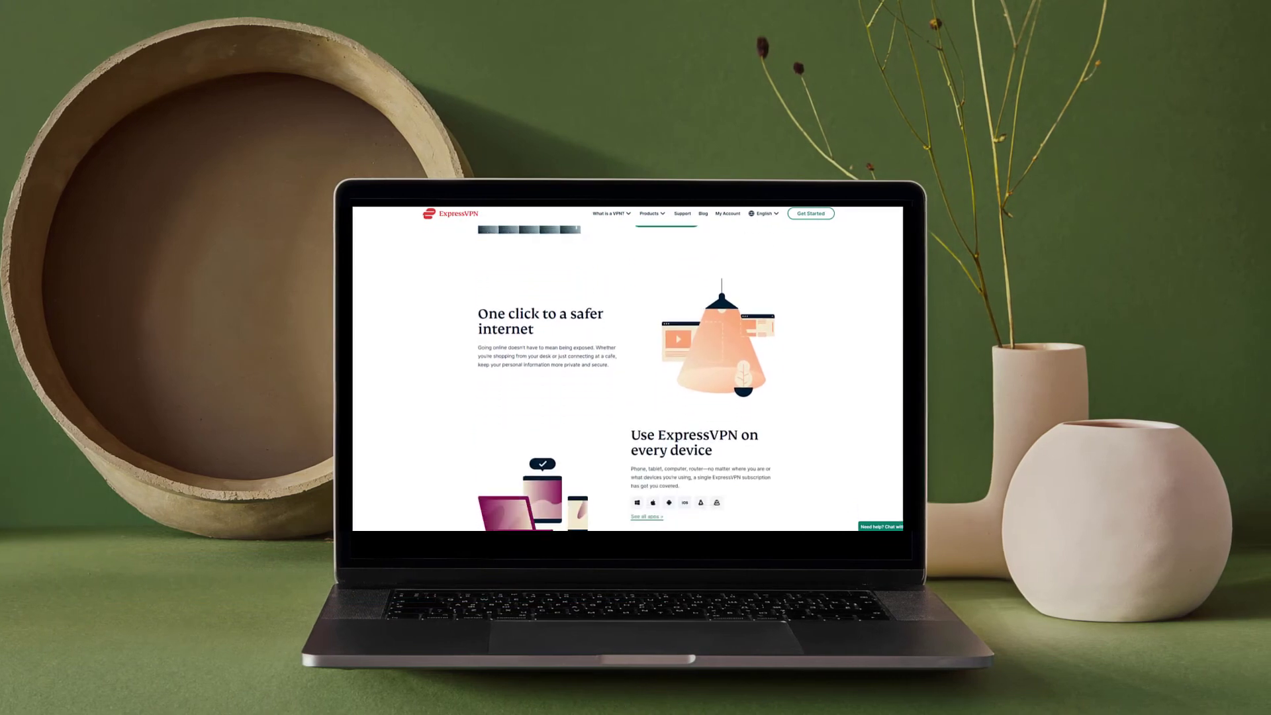
pyautogui.scroll(-3)
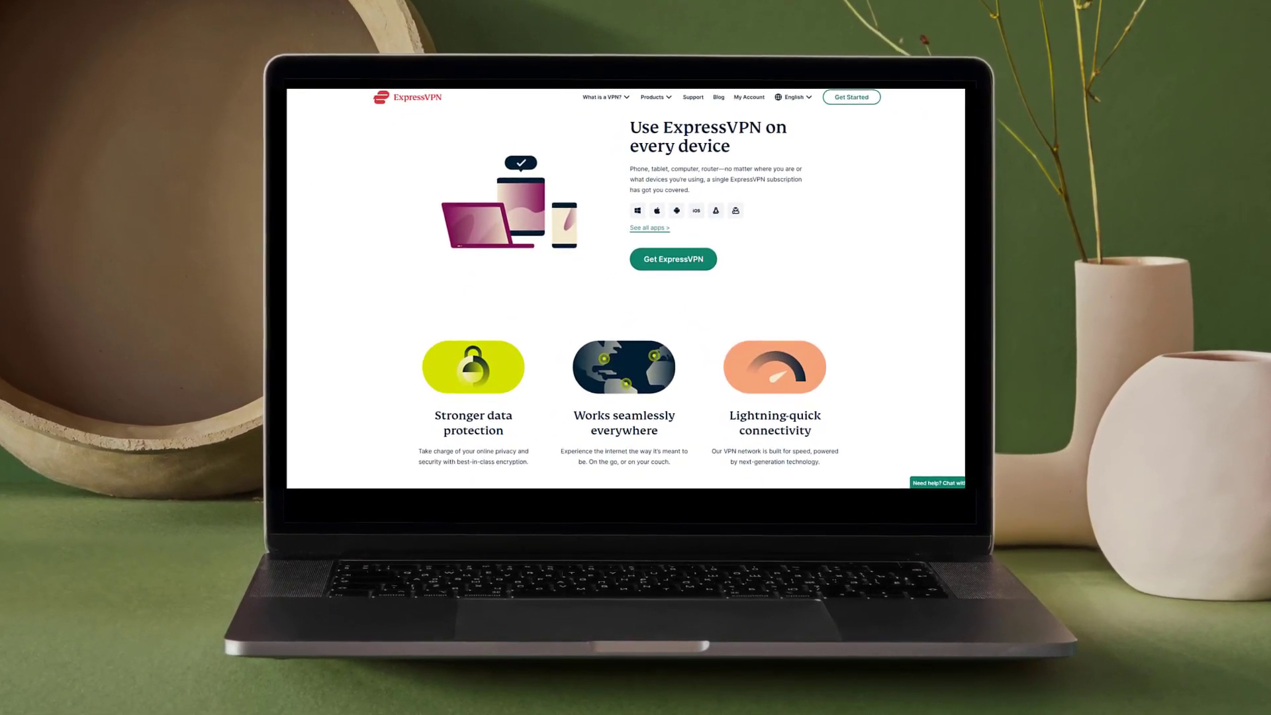
pyautogui.scroll(-3)
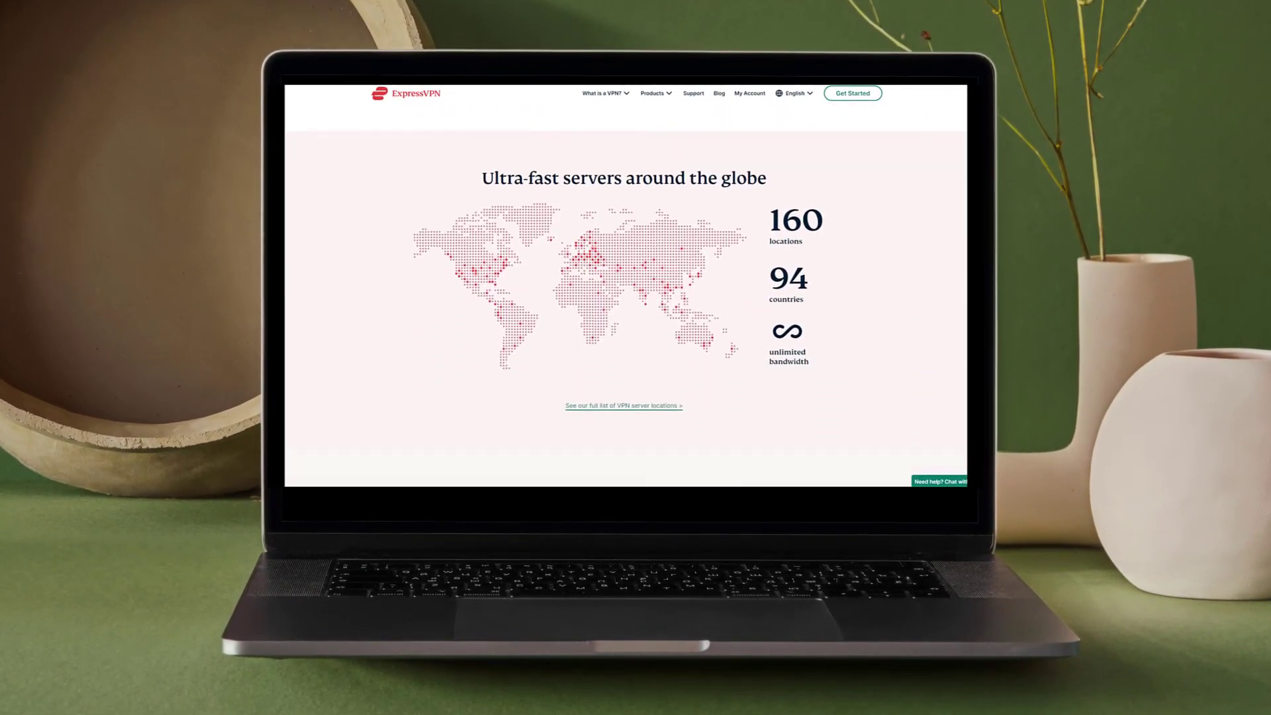
pyautogui.scroll(-3)
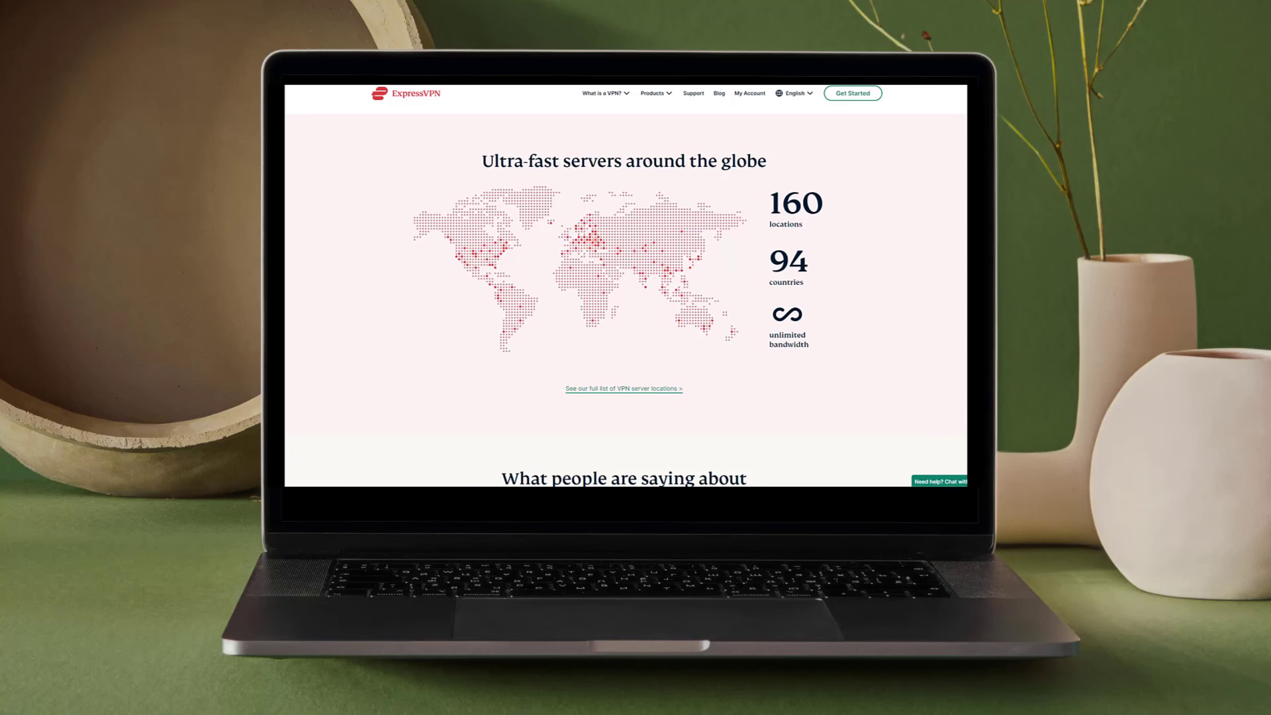
pyautogui.scroll(-3)
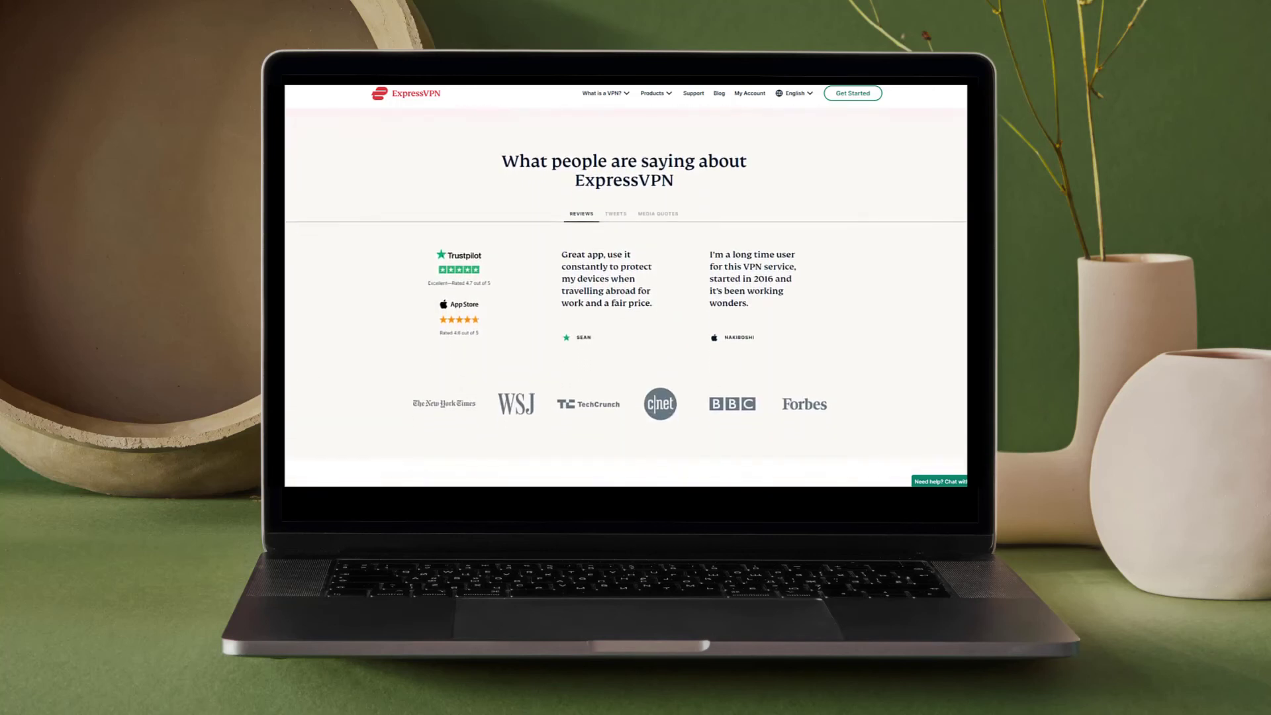
pyautogui.scroll(-3)
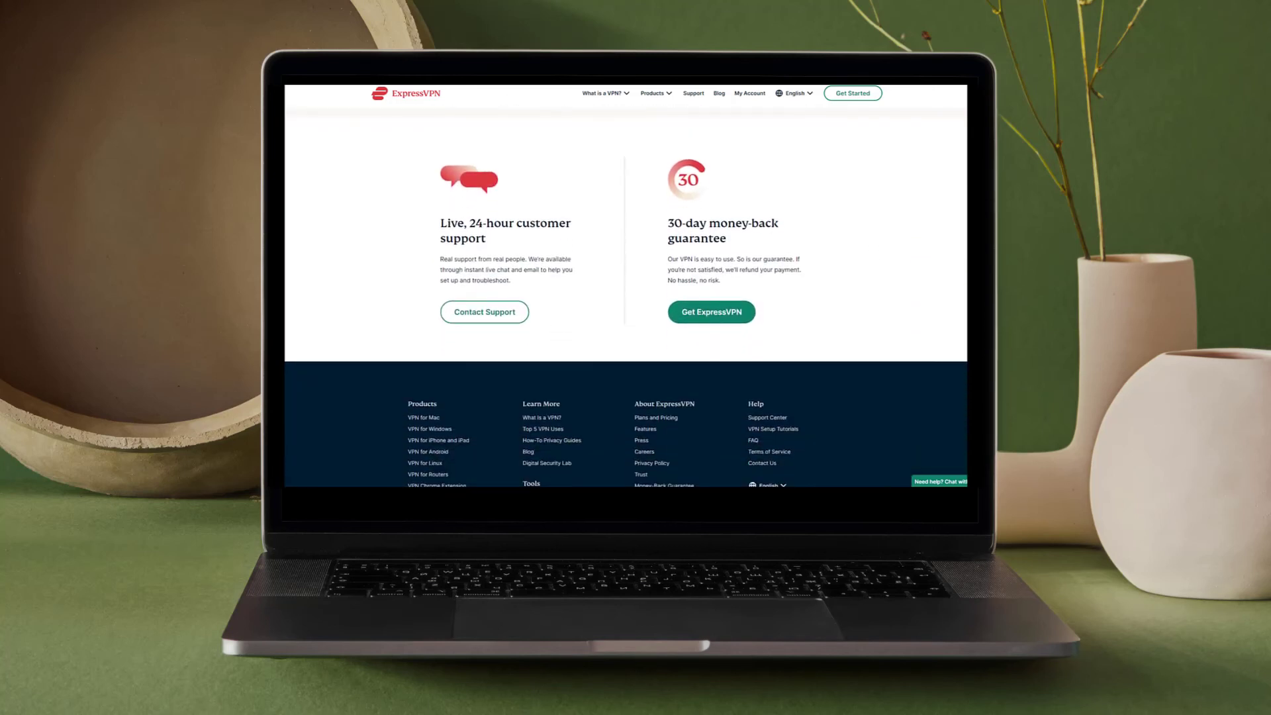
pyautogui.scroll(3)
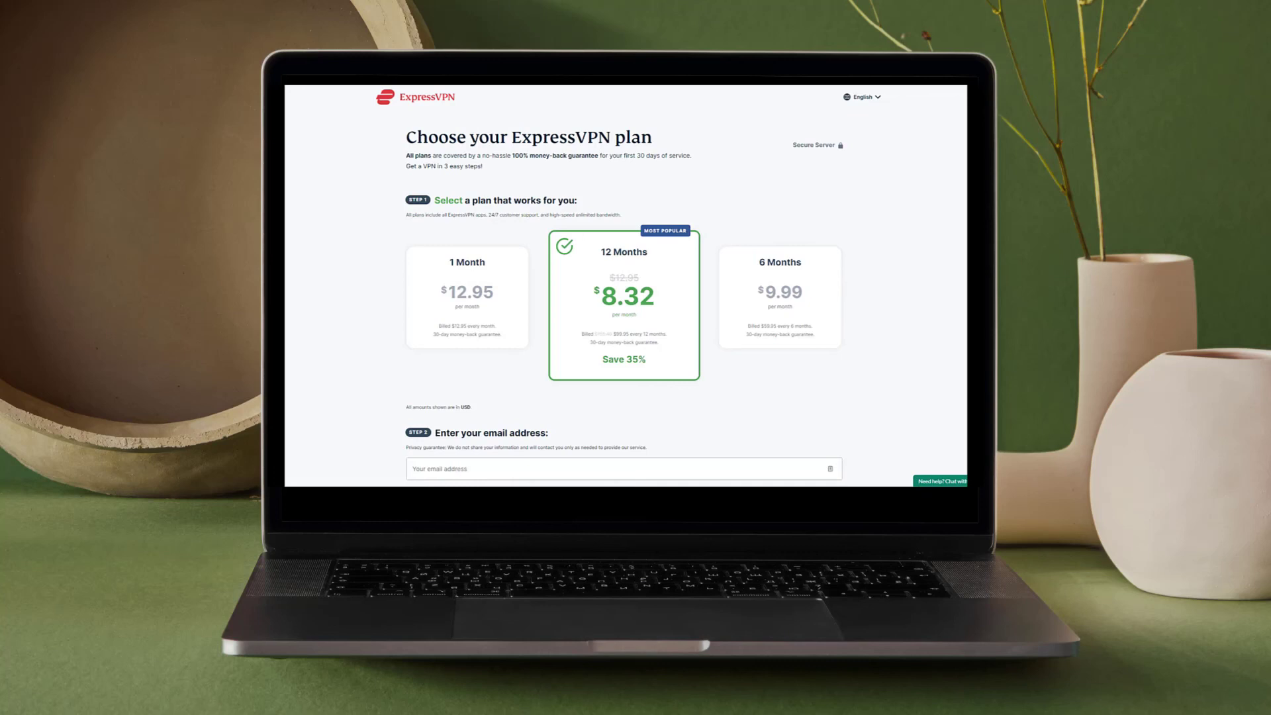
# Scroll ExpressVPN's checkout past the 12 Months plan to the email field and payment methods
pyautogui.scroll(-3)
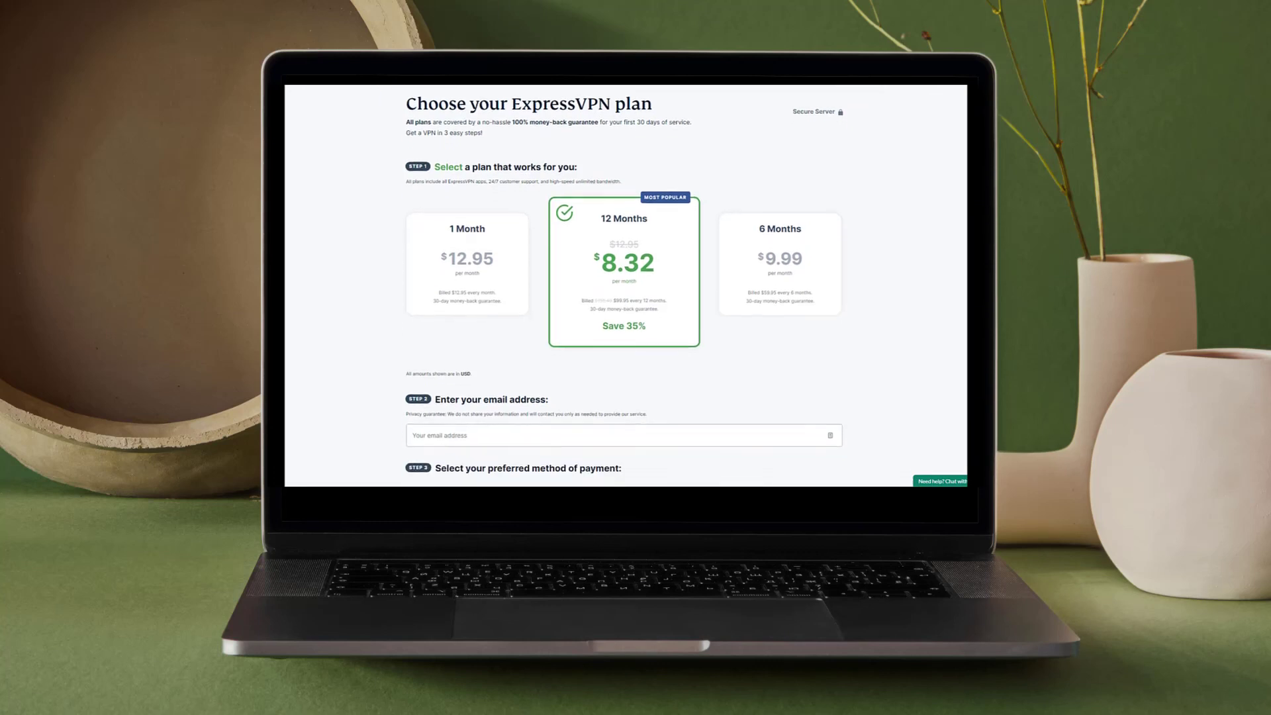
pyautogui.scroll(-3)
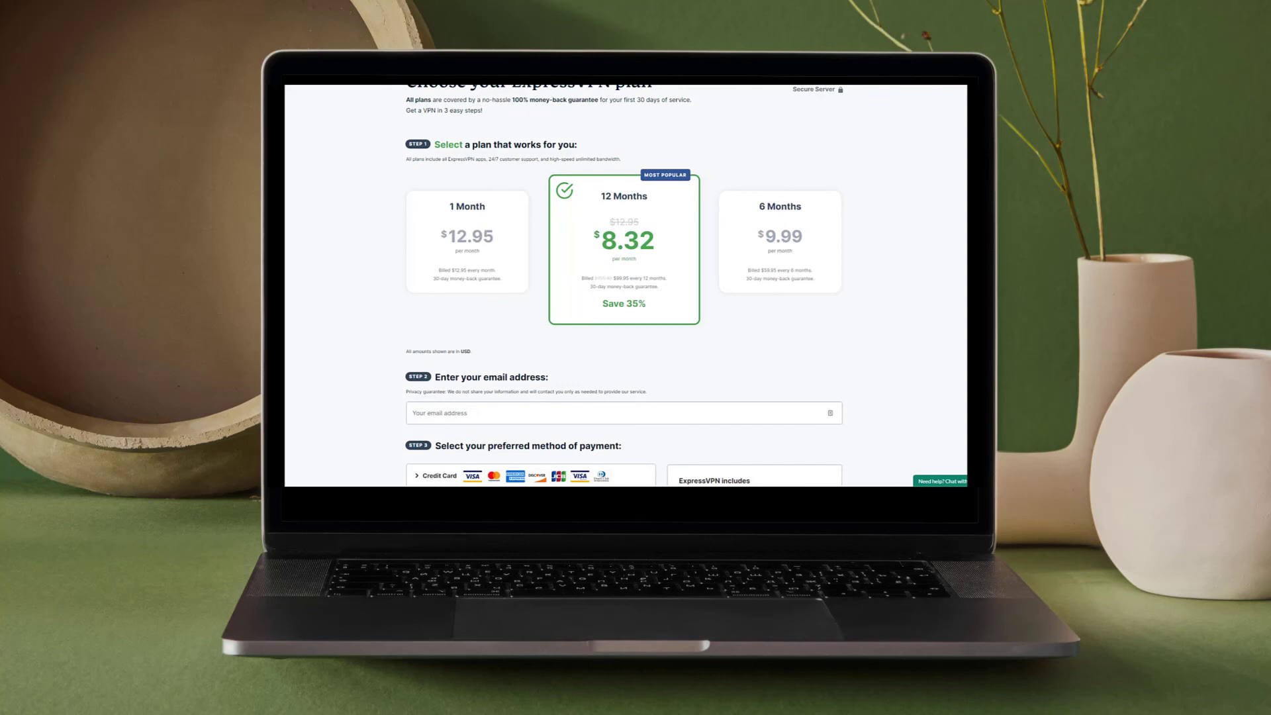
pyautogui.scroll(-3)
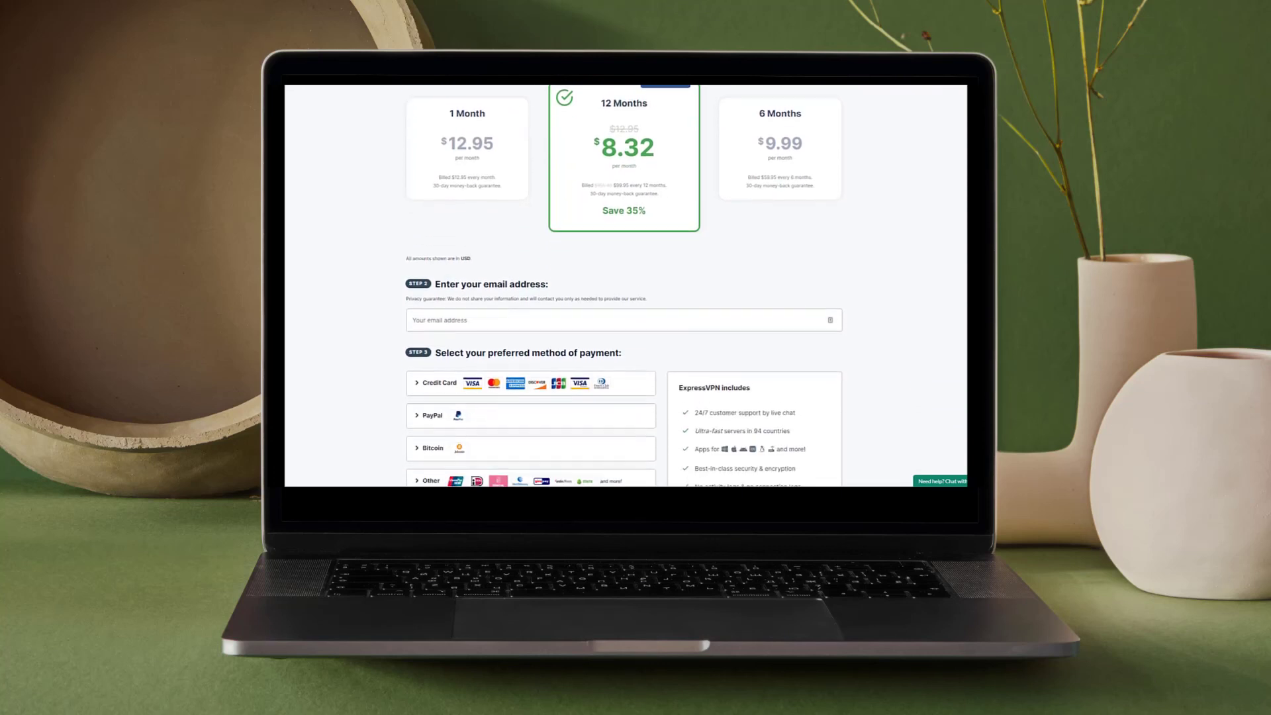
pyautogui.scroll(-3)
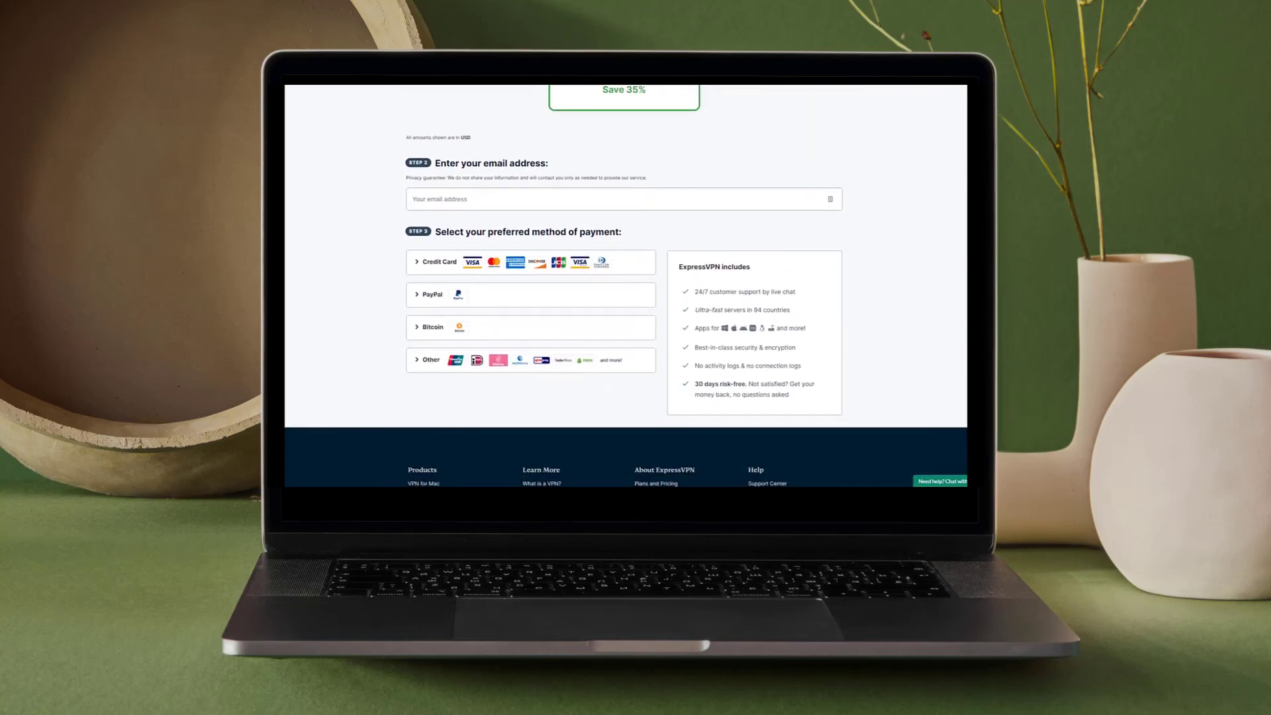